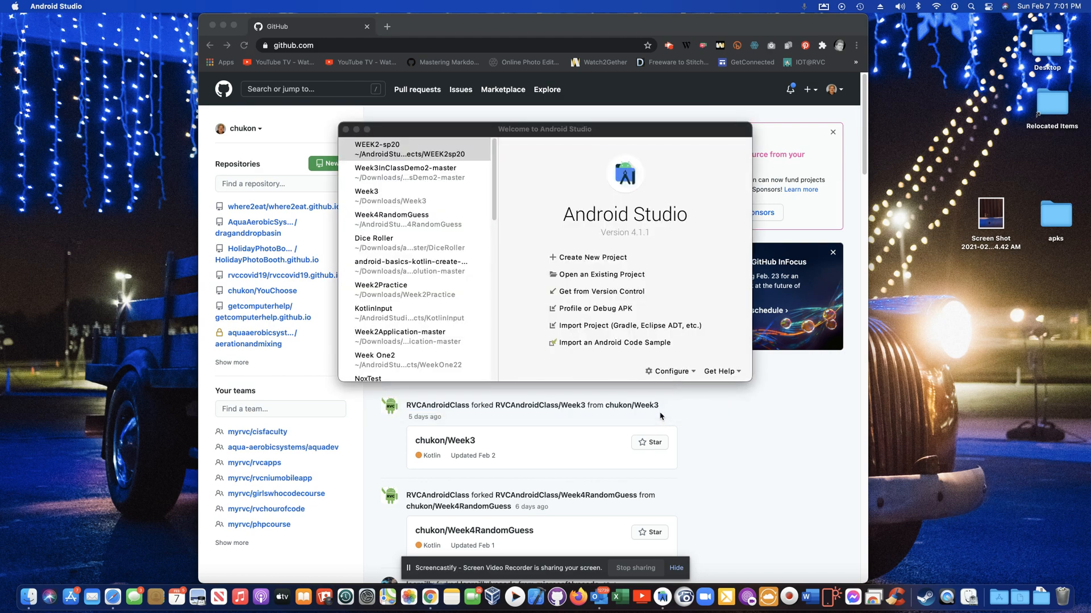
mouse_move(642, 417)
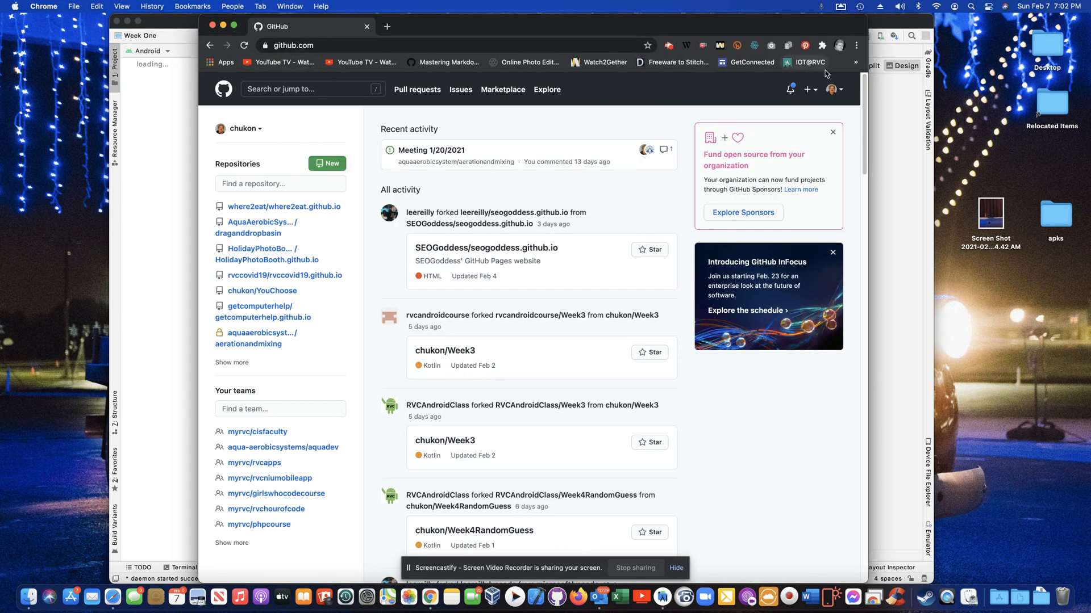
Step: Navigate from the avatar menu through Settings and Developer settings to Personal access tokens
left_click(834, 89)
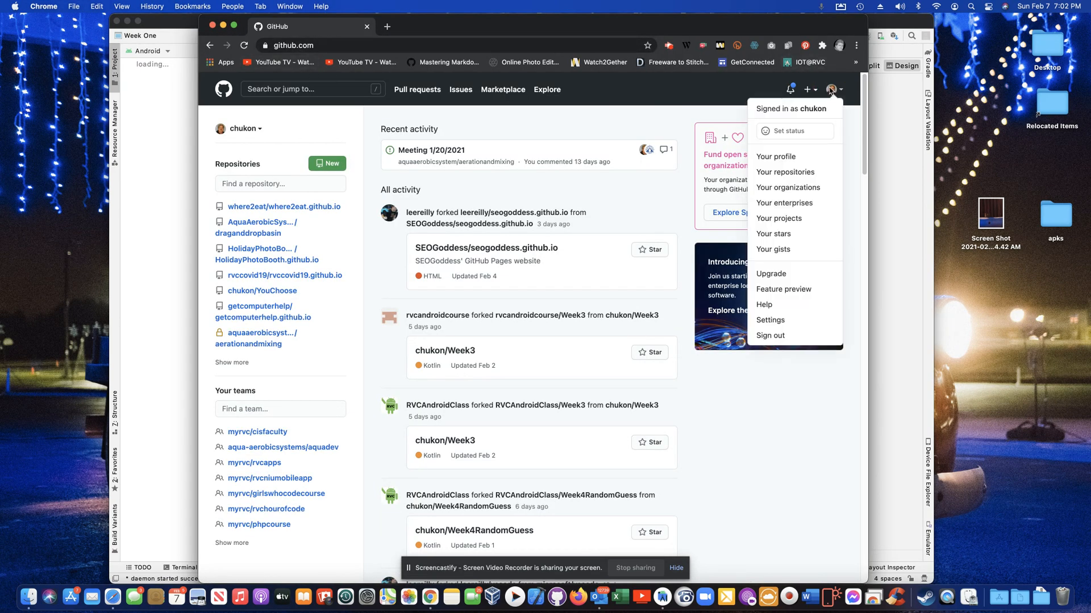
mouse_move(819, 91)
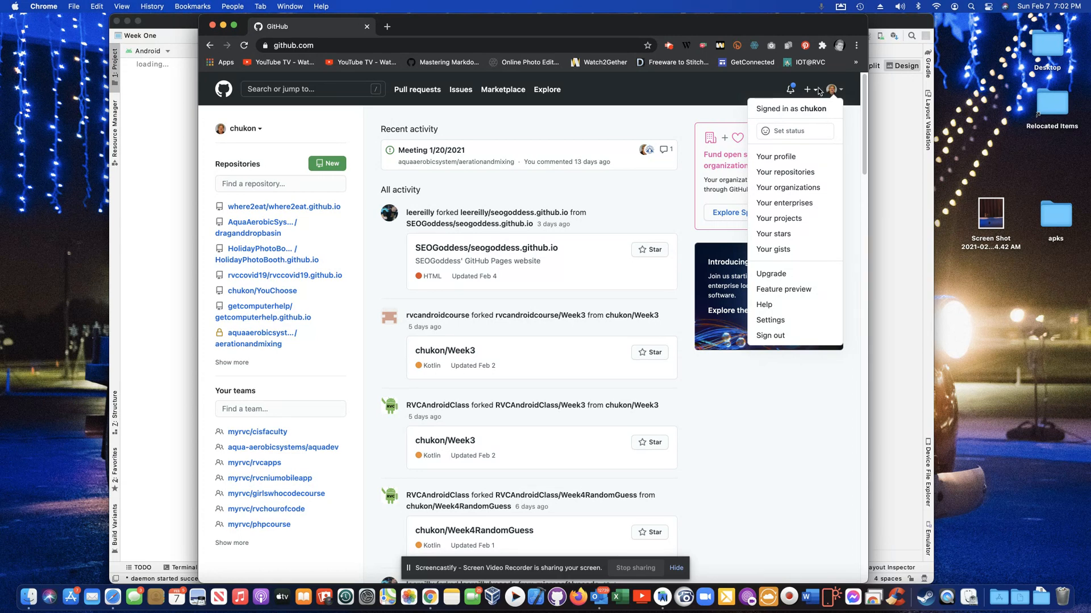
mouse_move(821, 118)
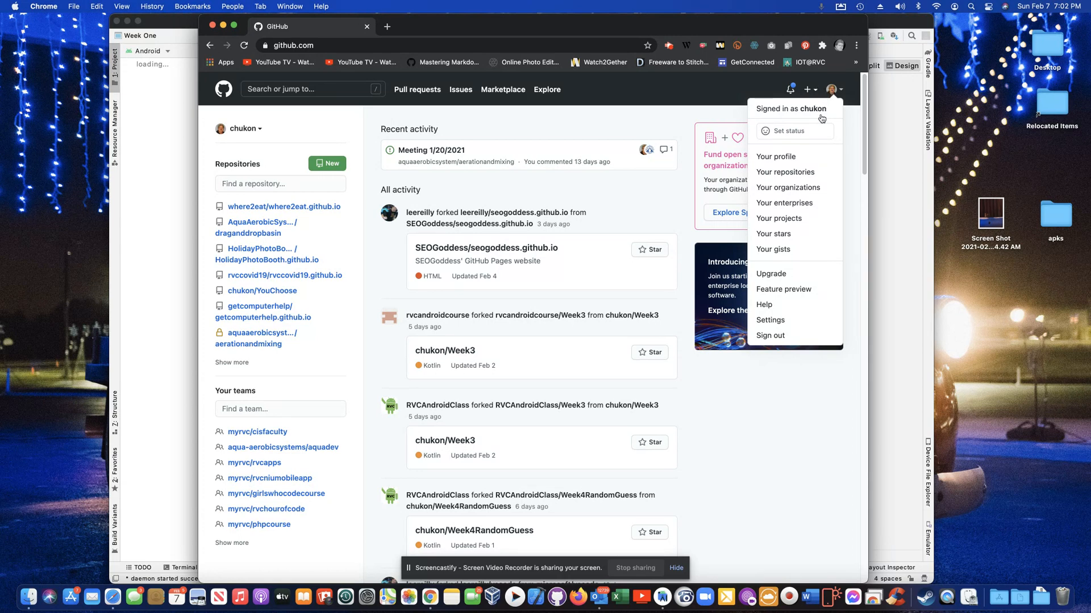
mouse_move(770, 319)
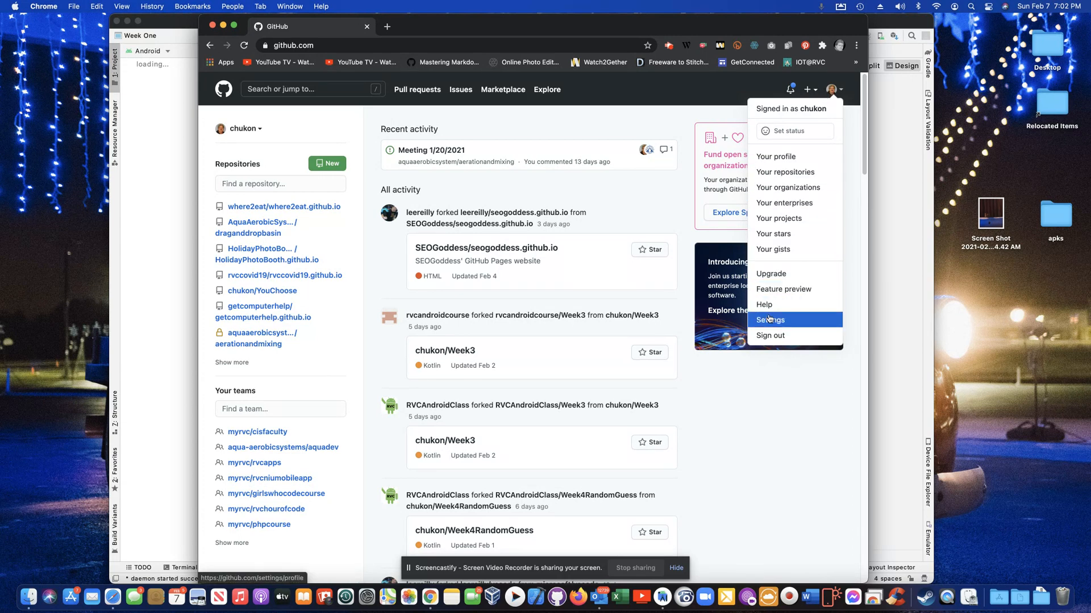
left_click(770, 319)
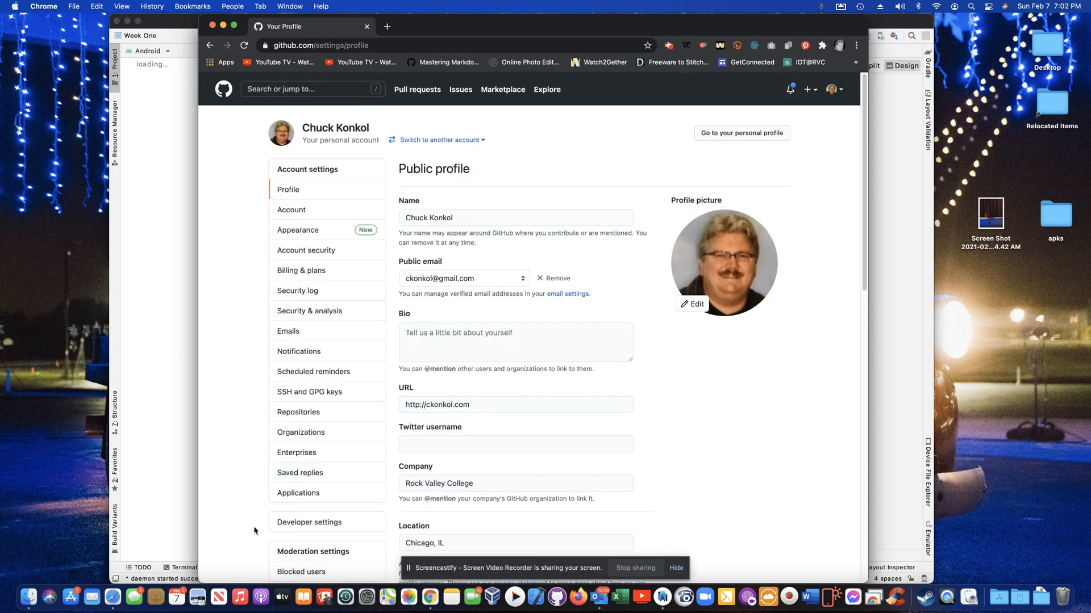
left_click(309, 522)
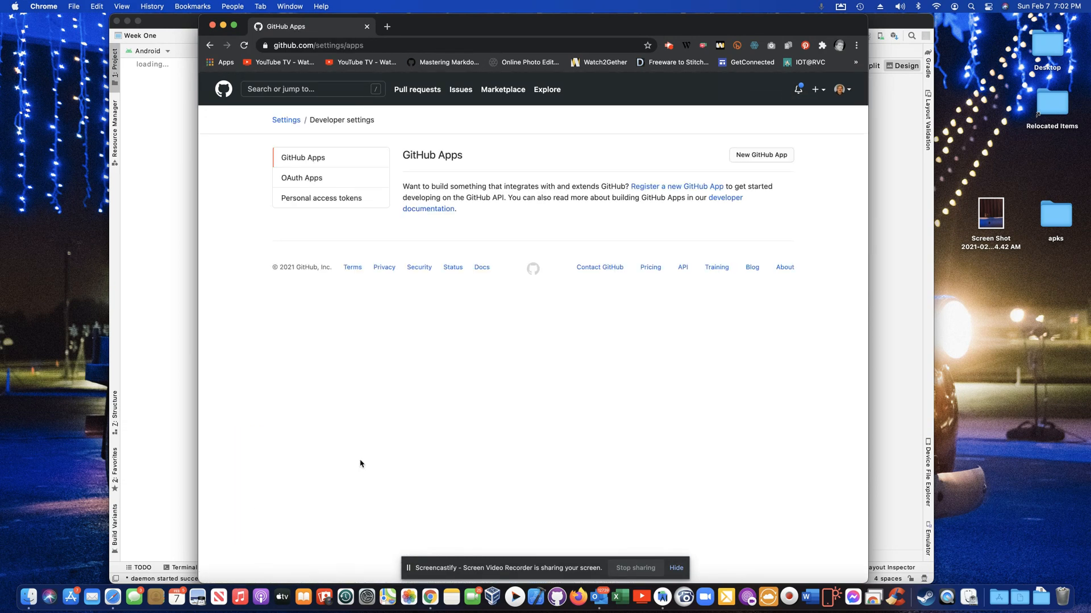
left_click(321, 198)
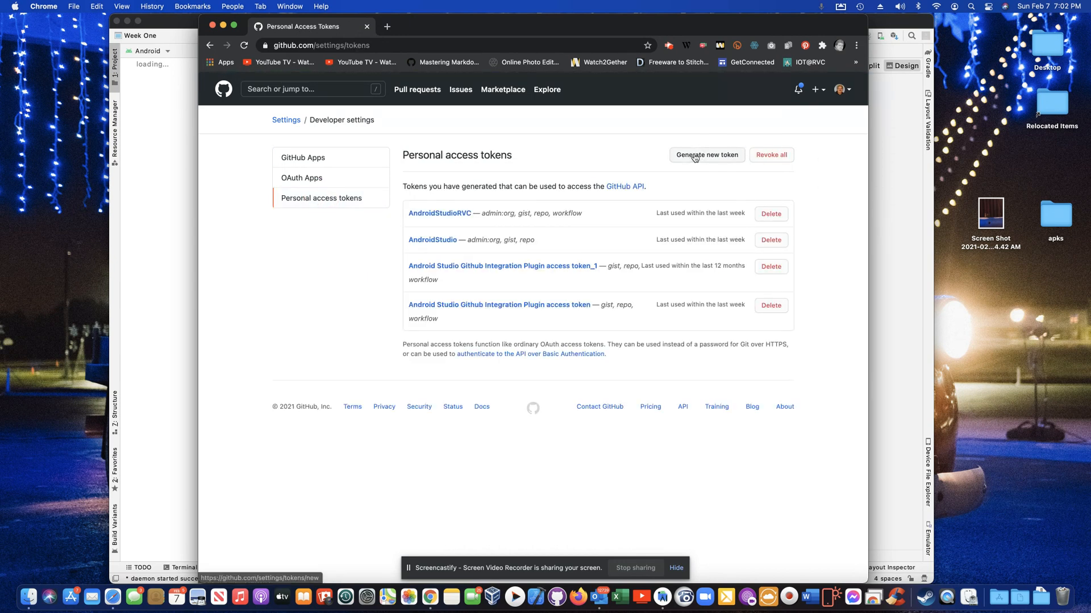
Step: Start a new personal access token with the note 'AndroidStudioGithub'
left_click(705, 154)
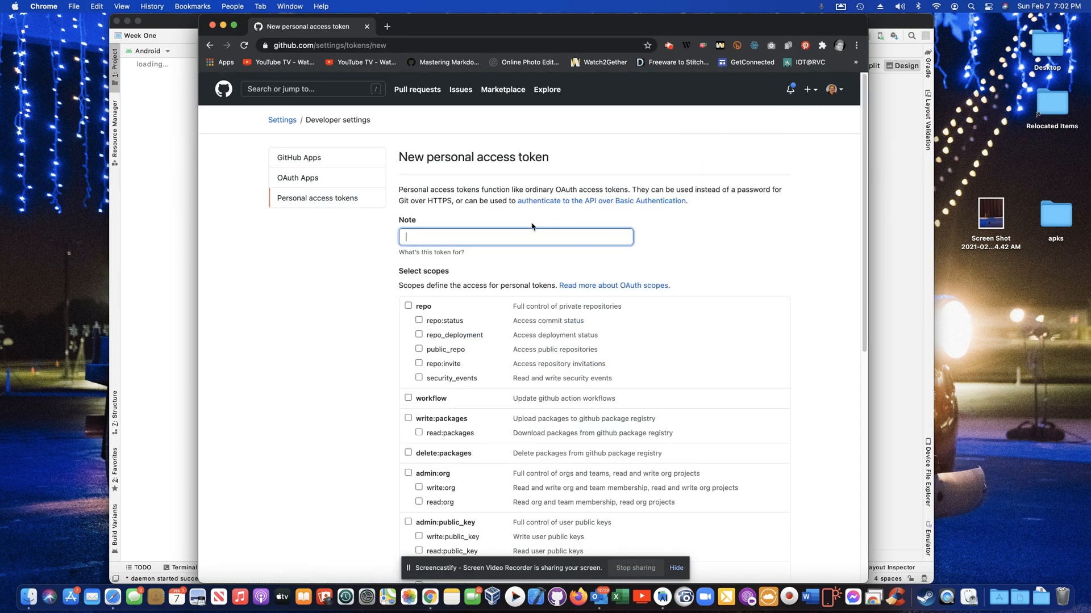
type("Androu")
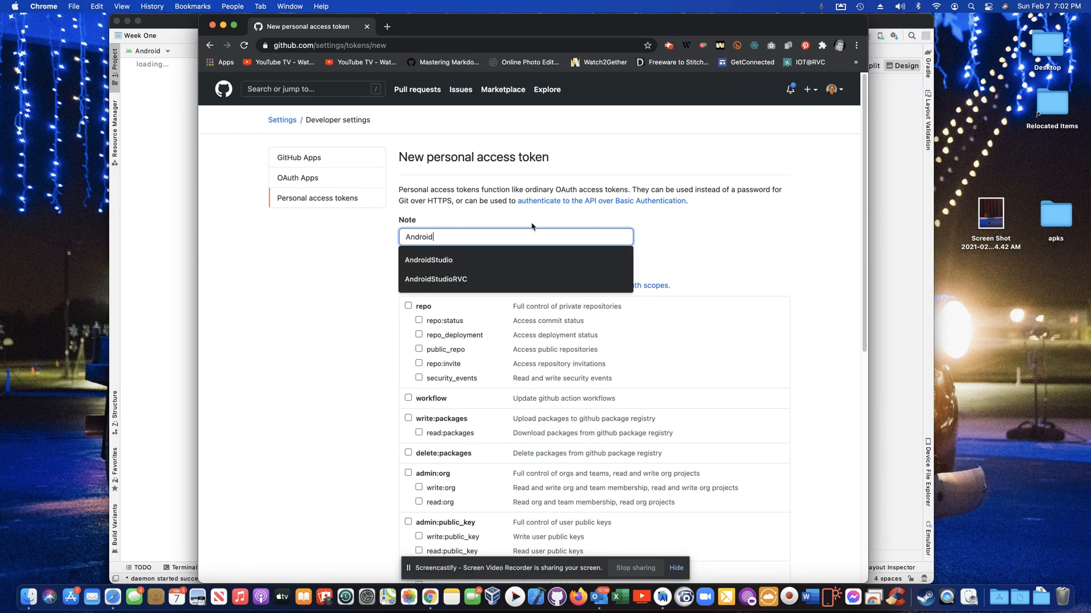
type("Studio")
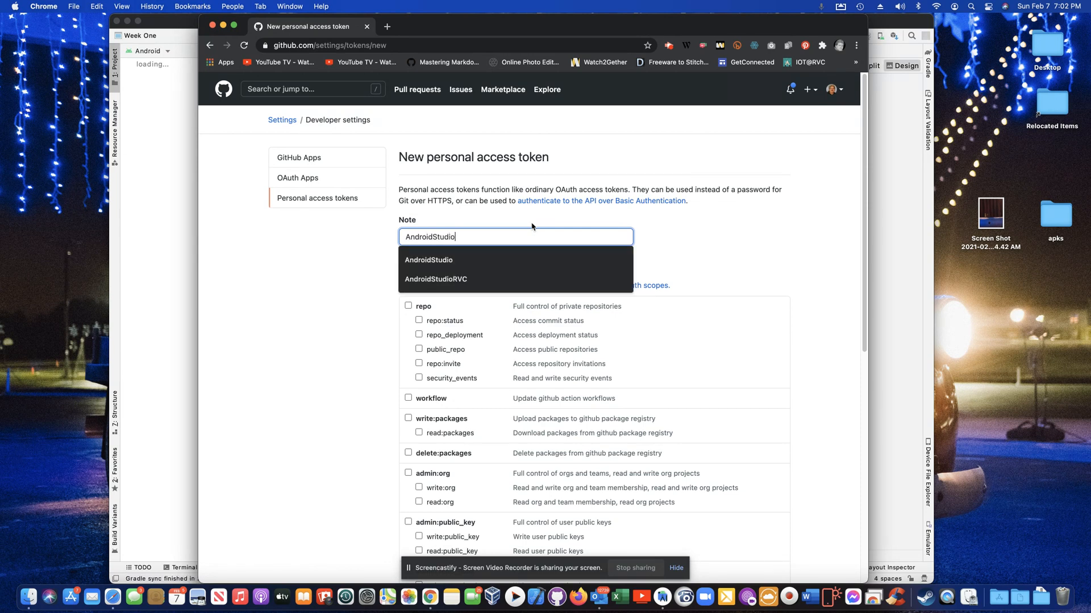
type("Github")
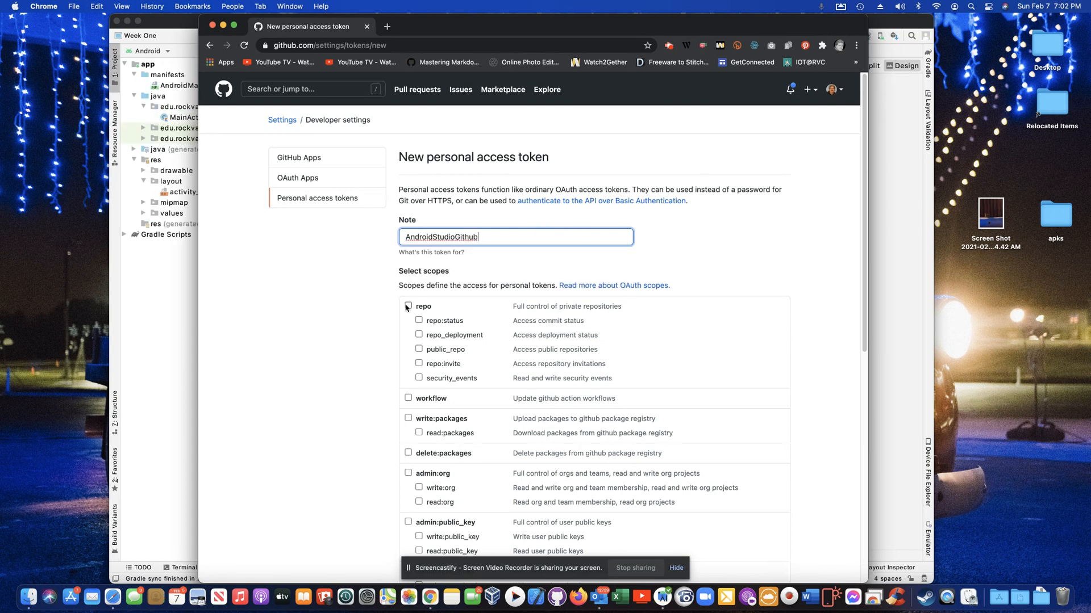
Step: Grant the token repo, workflow, admin:org and gist scopes
left_click(408, 305)
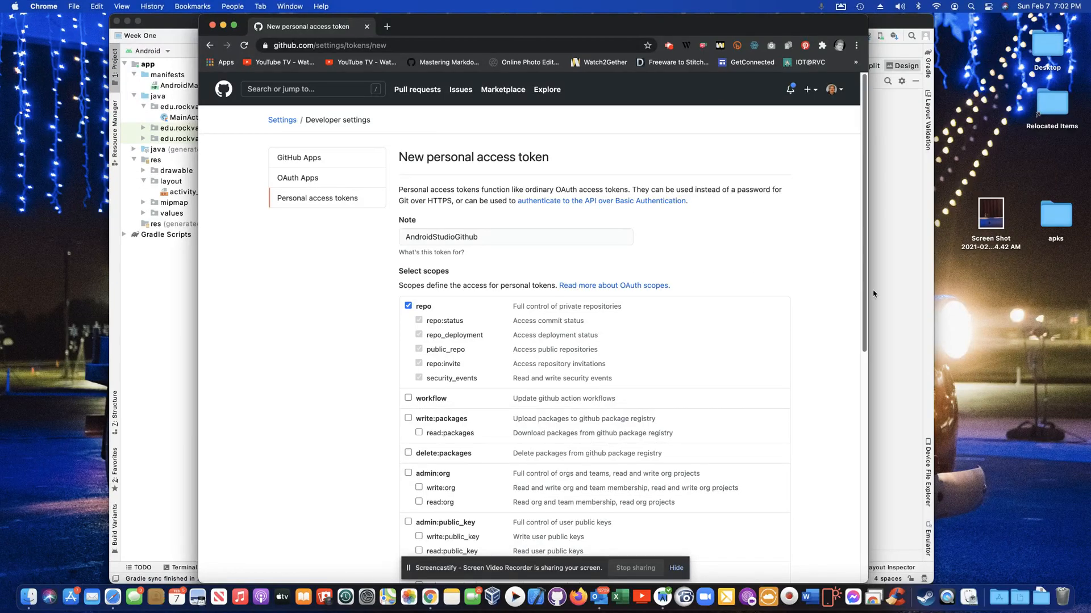
scroll("down", 3)
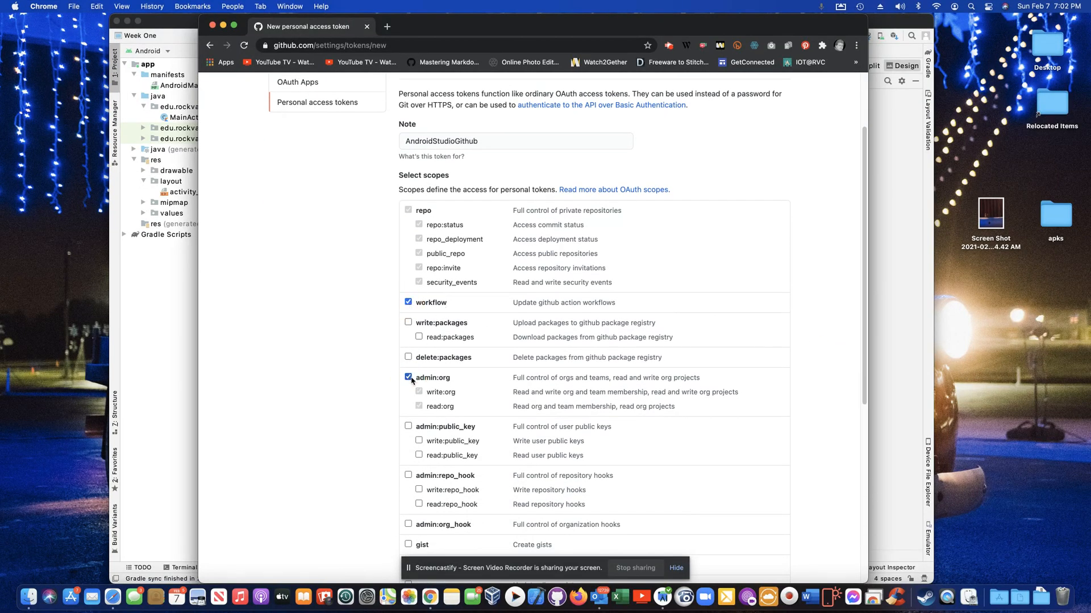
scroll("down", 3)
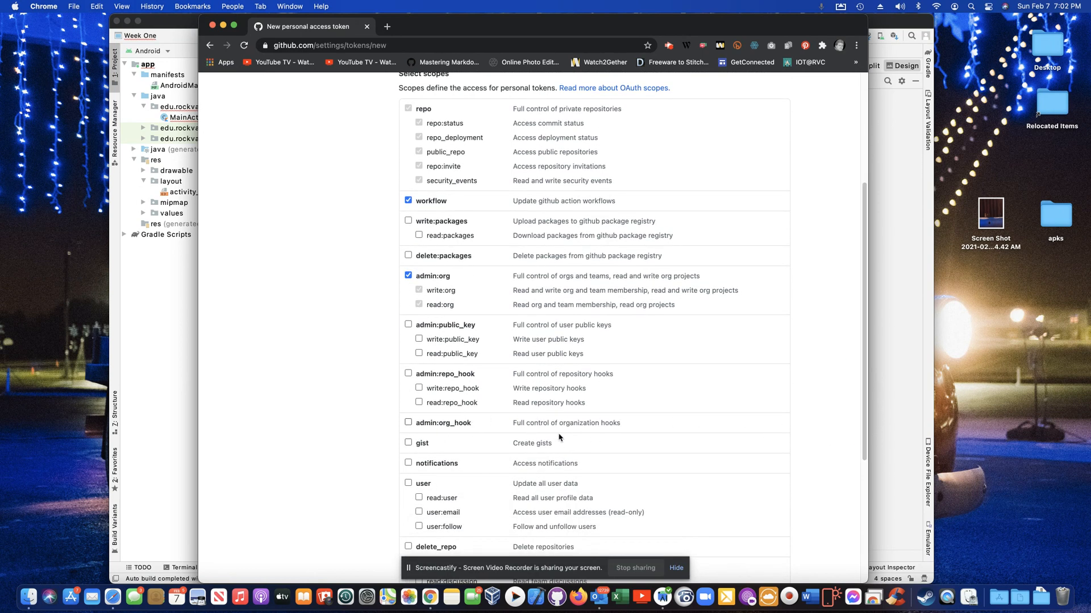
left_click(408, 443)
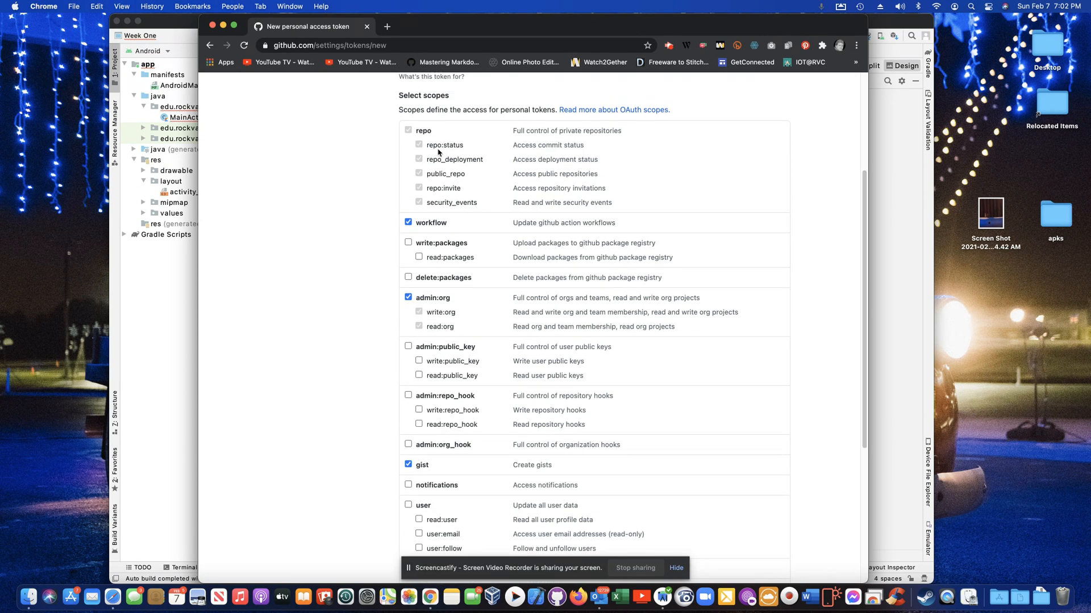
mouse_move(411, 477)
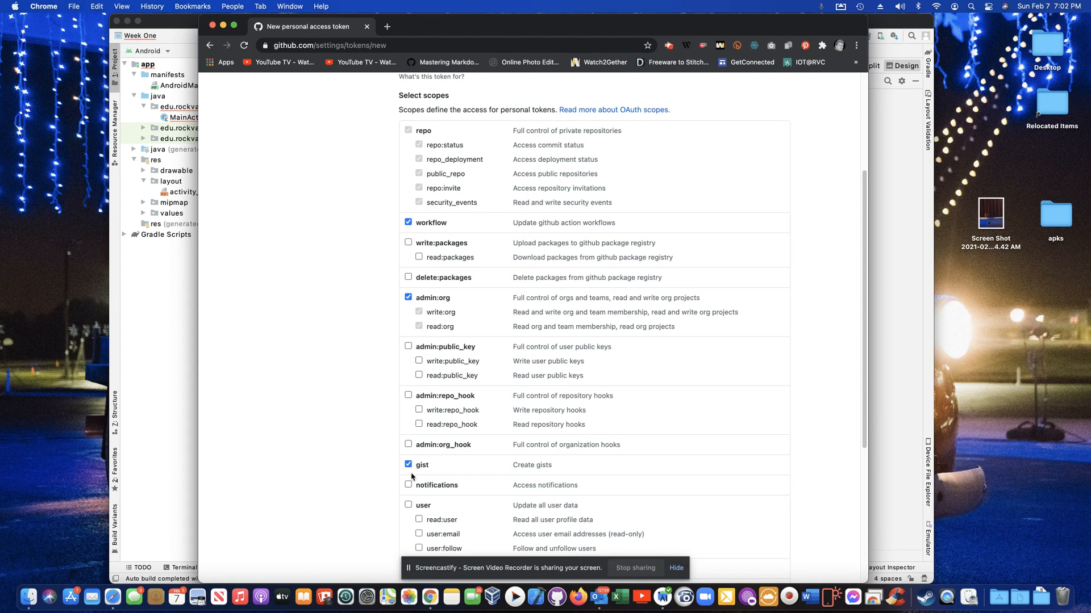
scroll("down", 3)
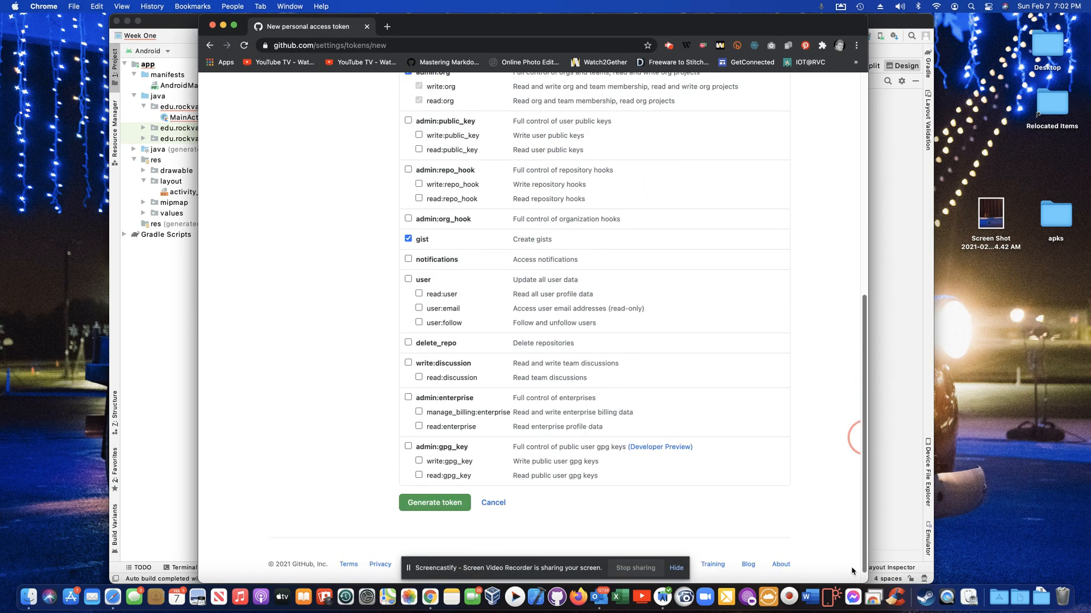
Step: Generate the token and switch back to the Week One project in Android Studio
left_click(433, 502)
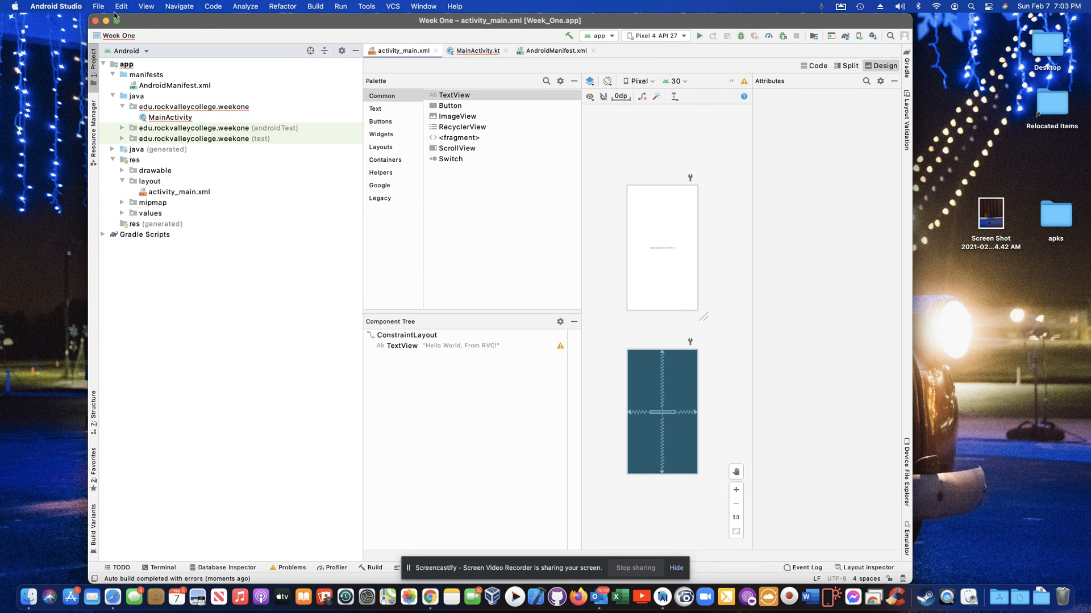
Step: In Preferences > Version Control > GitHub, remove the existing GitHub account
left_click(57, 7)
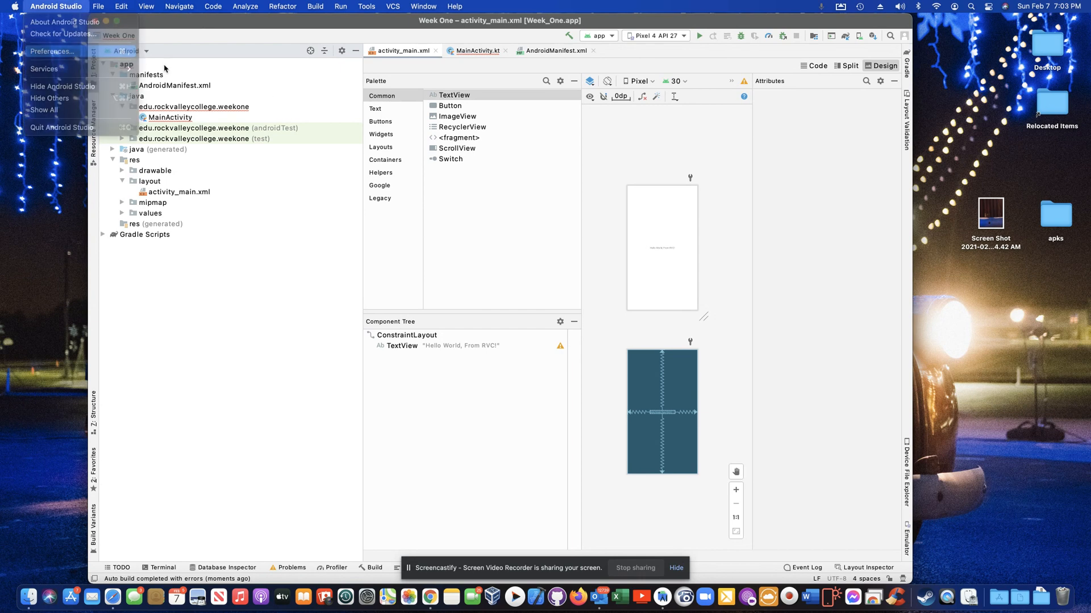
left_click(54, 51)
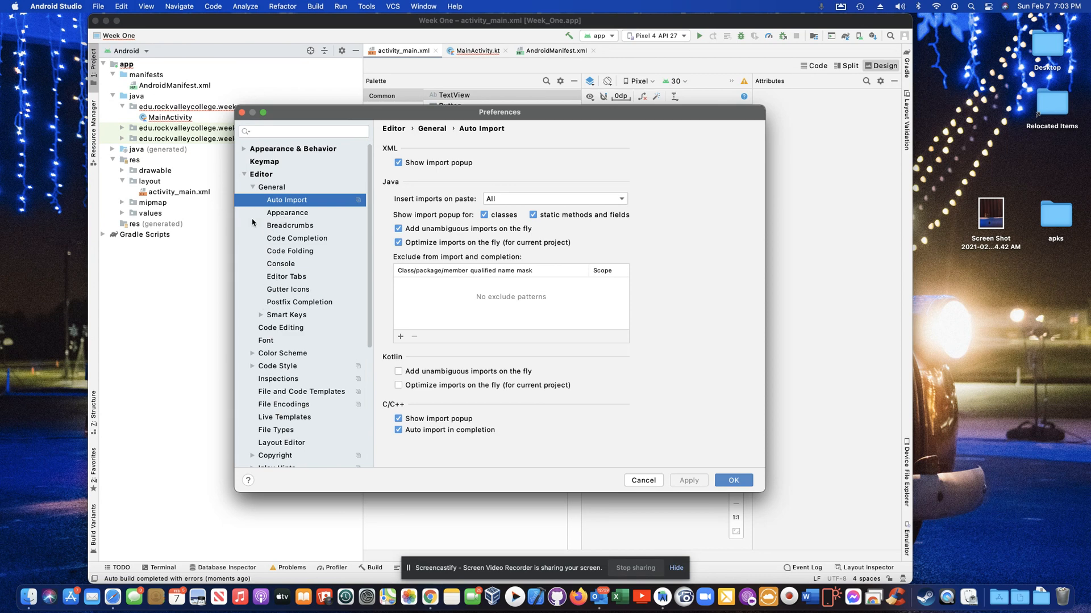
left_click(261, 173)
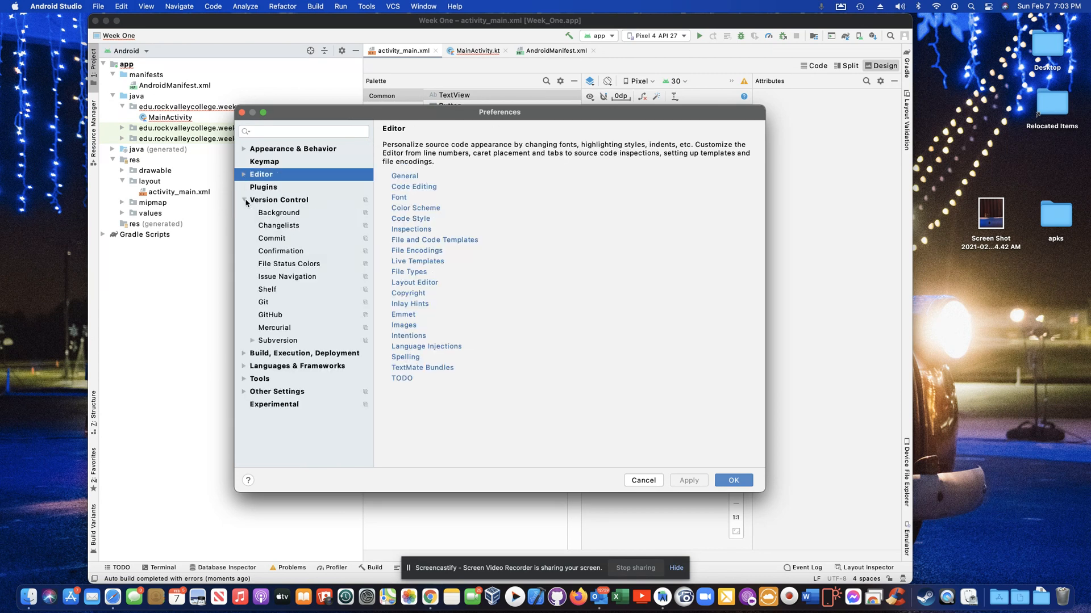
left_click(271, 314)
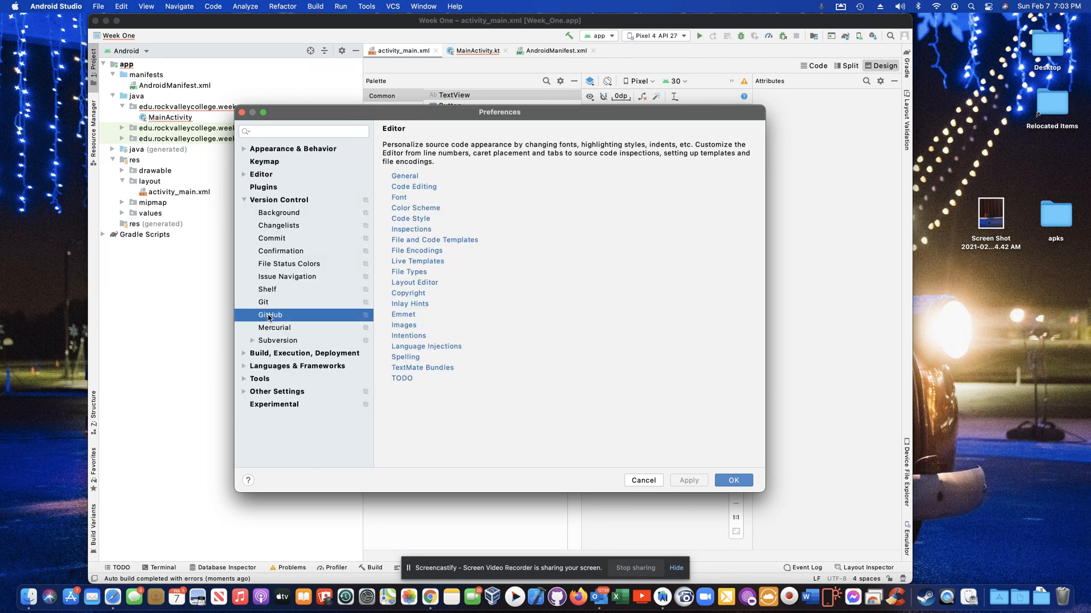
left_click(270, 315)
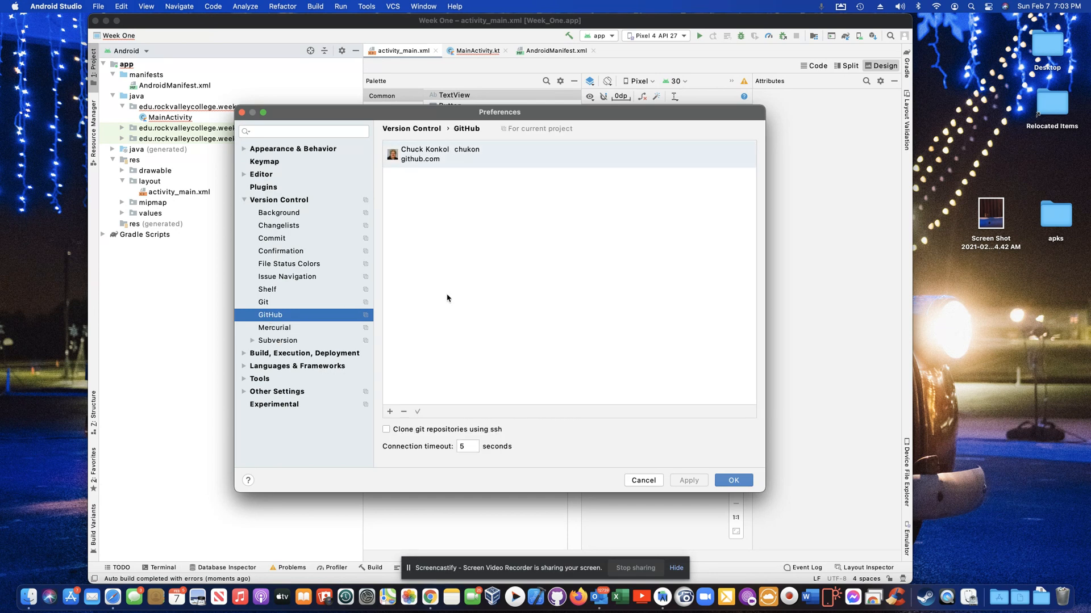
left_click(403, 411)
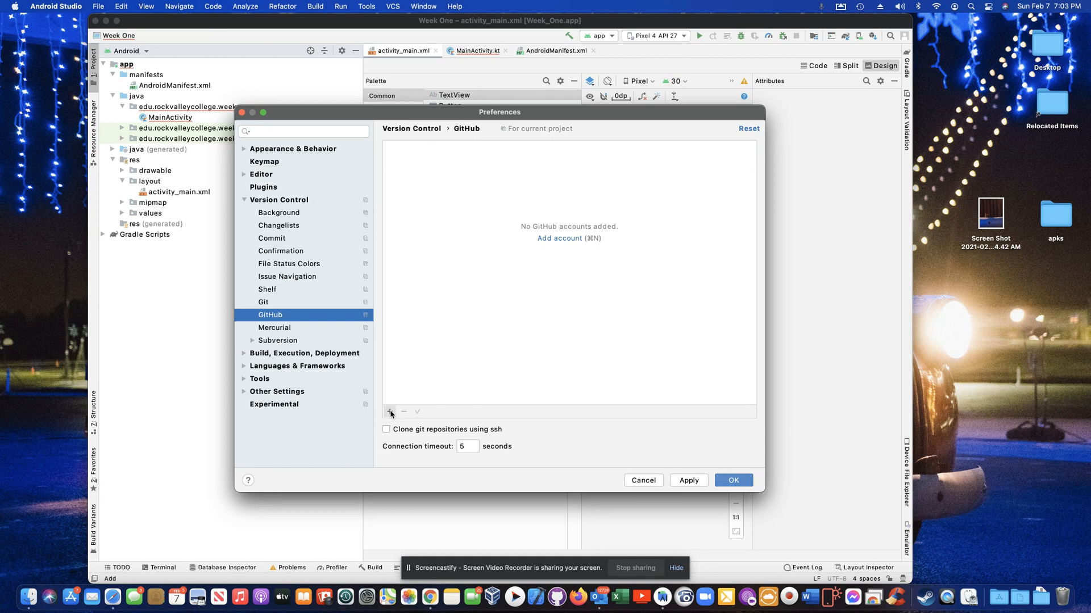
Step: Add the GitHub account using the new access token, log in and confirm the preferences
left_click(390, 411)
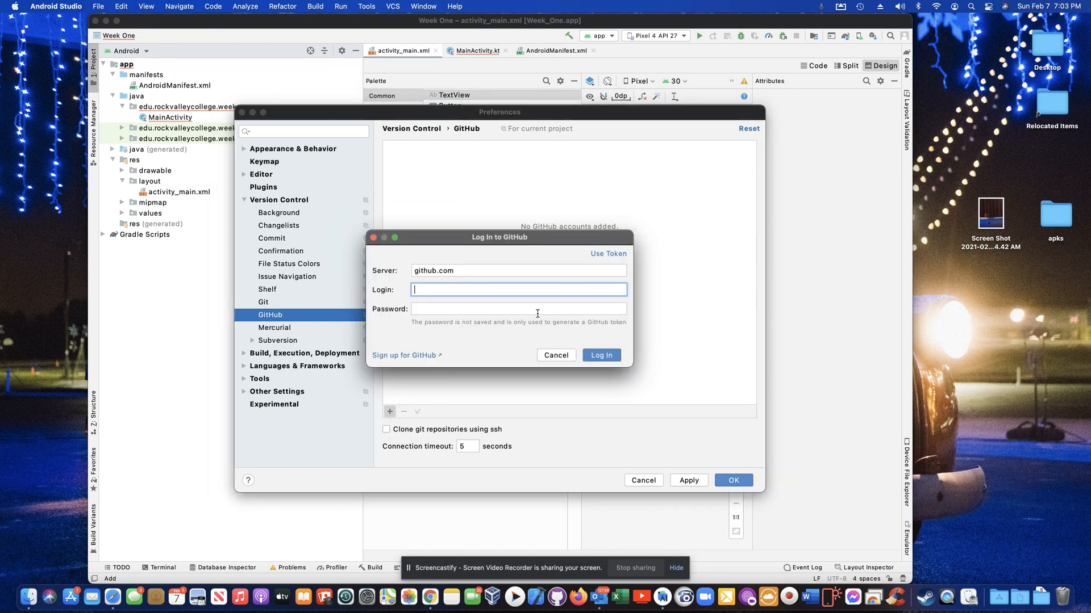
left_click(607, 253)
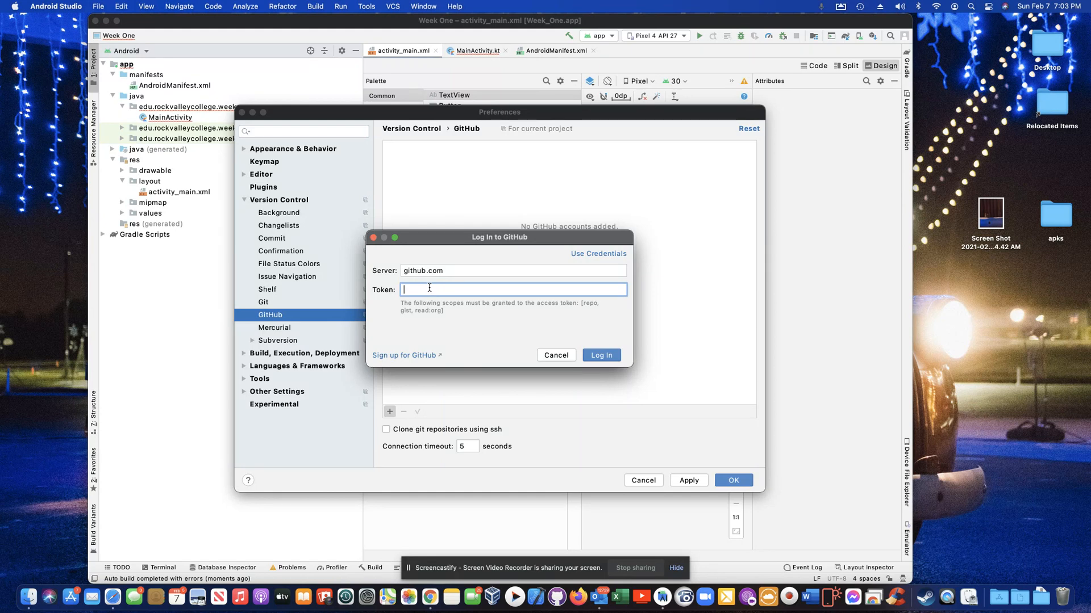
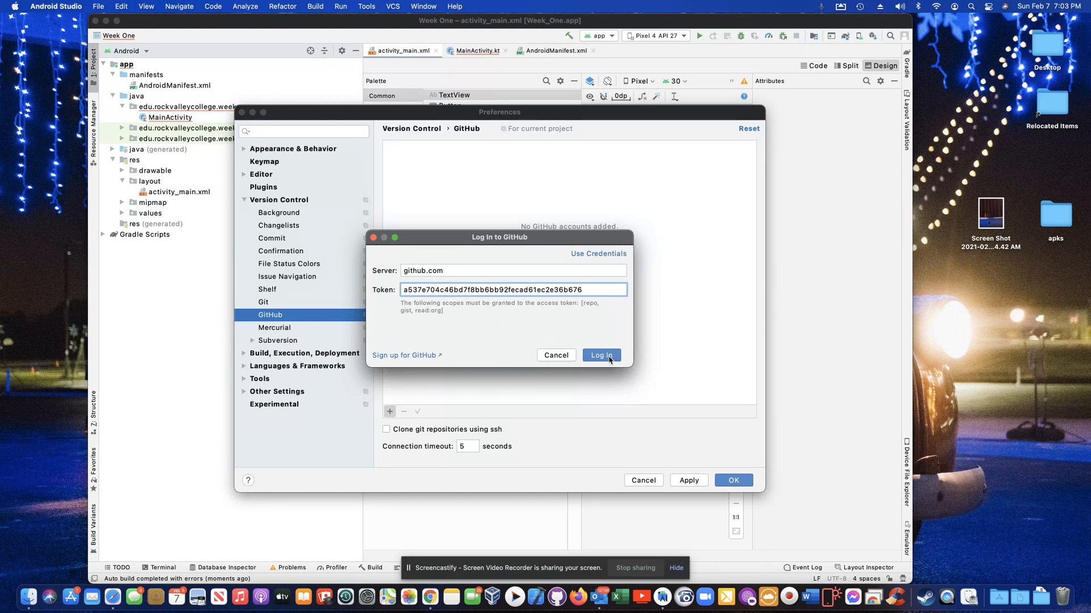
left_click(599, 356)
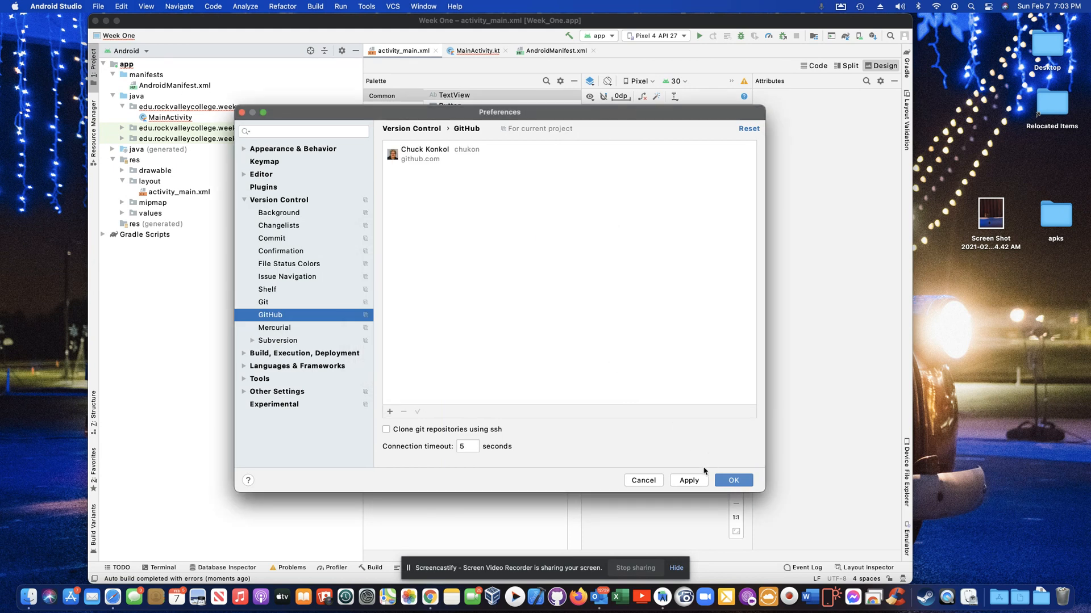
left_click(733, 479)
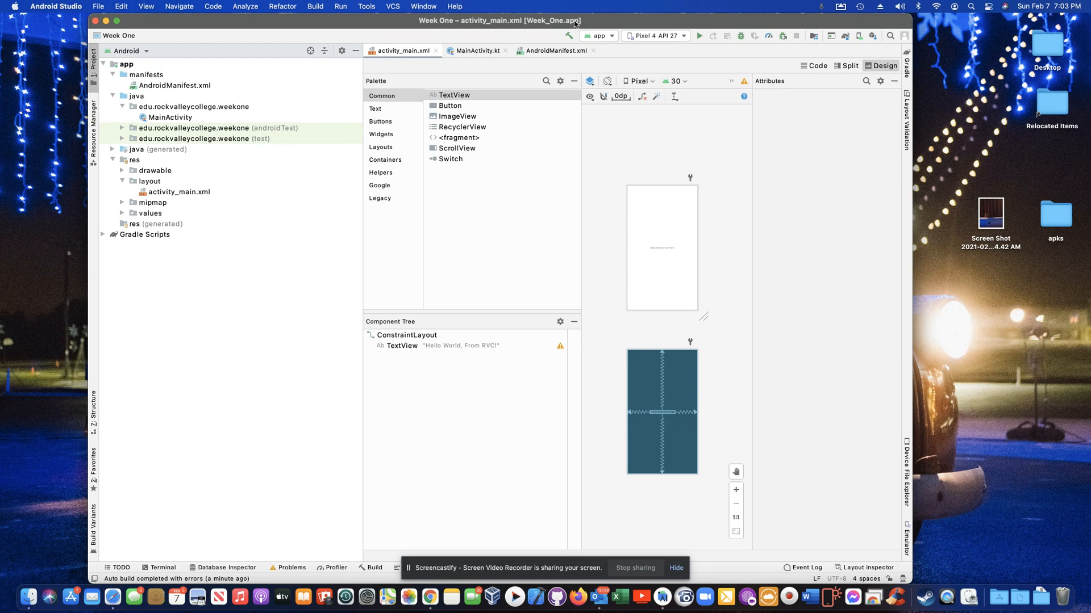
mouse_move(395, 12)
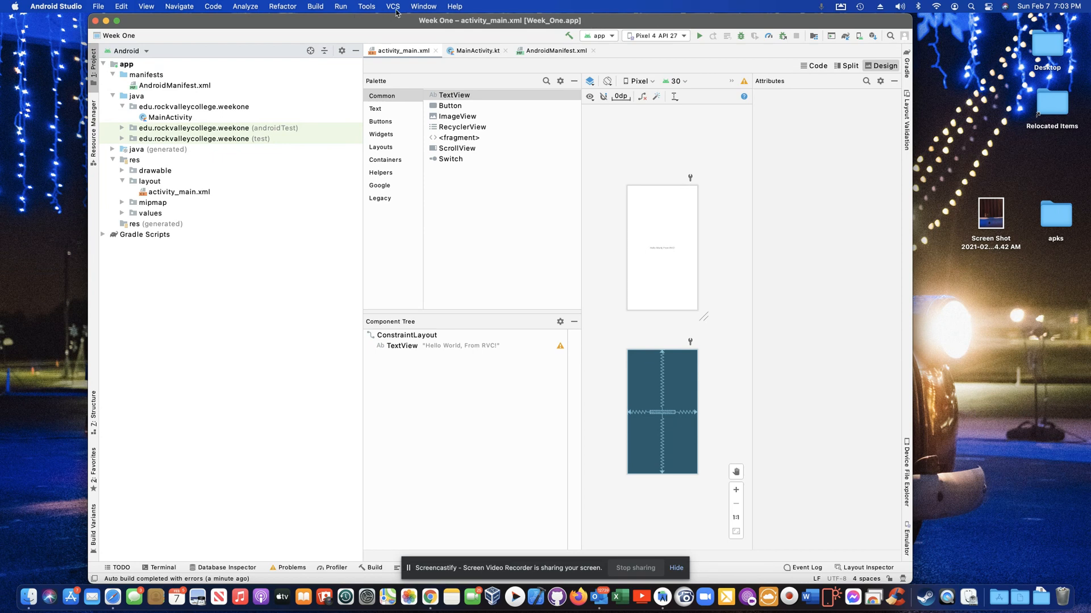
Step: Choose VCS > Import into Version Control > Share Project on GitHub
left_click(393, 7)
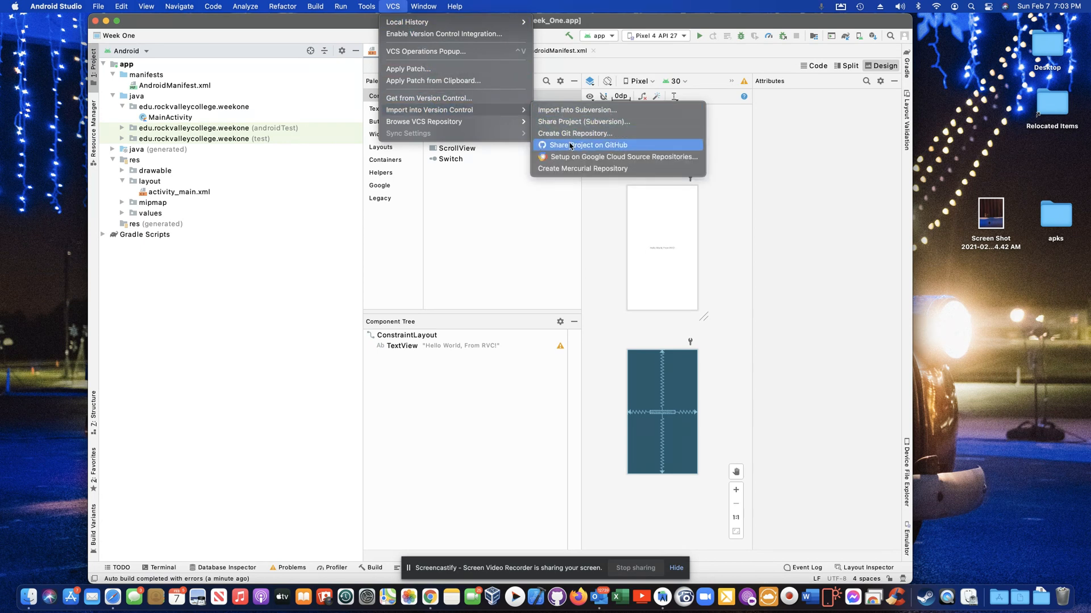
left_click(587, 144)
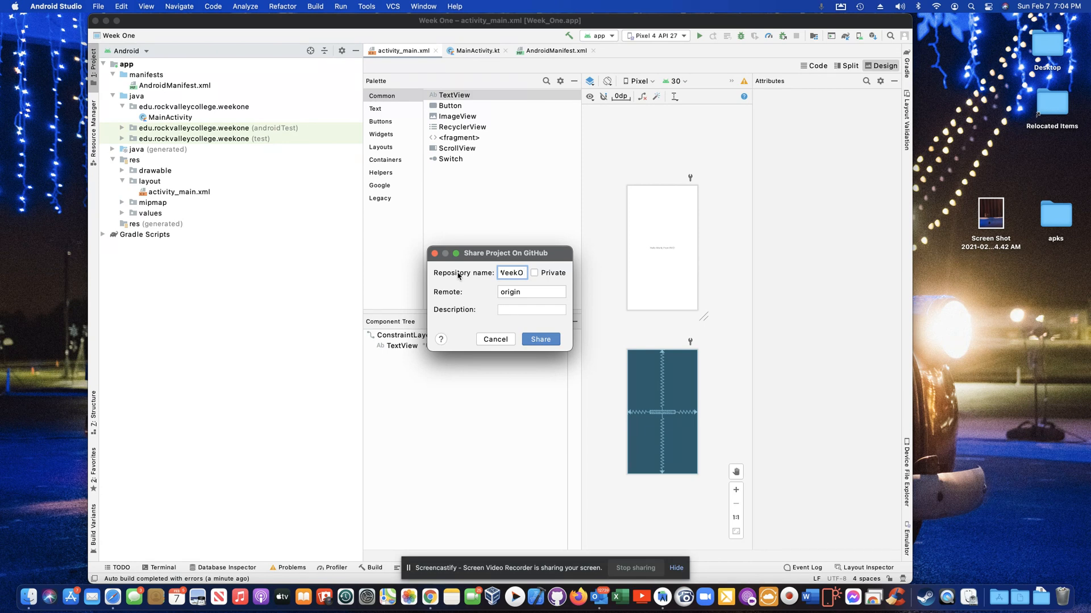
Step: Name the repository WeekOne and share the project, reaching the initial-commit file list
type("ekOne")
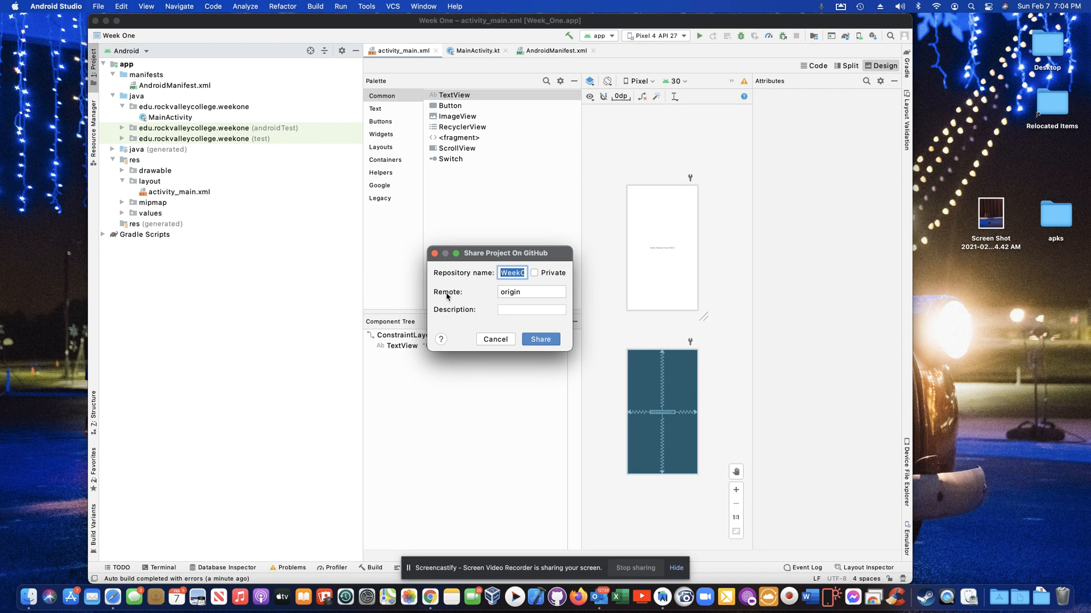
mouse_move(539, 339)
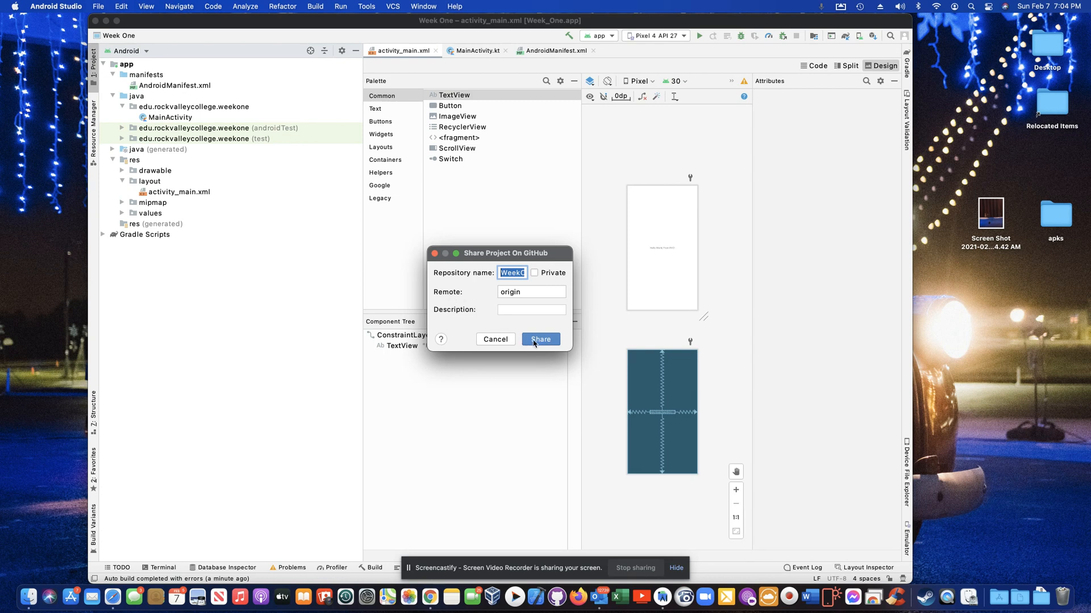
left_click(541, 340)
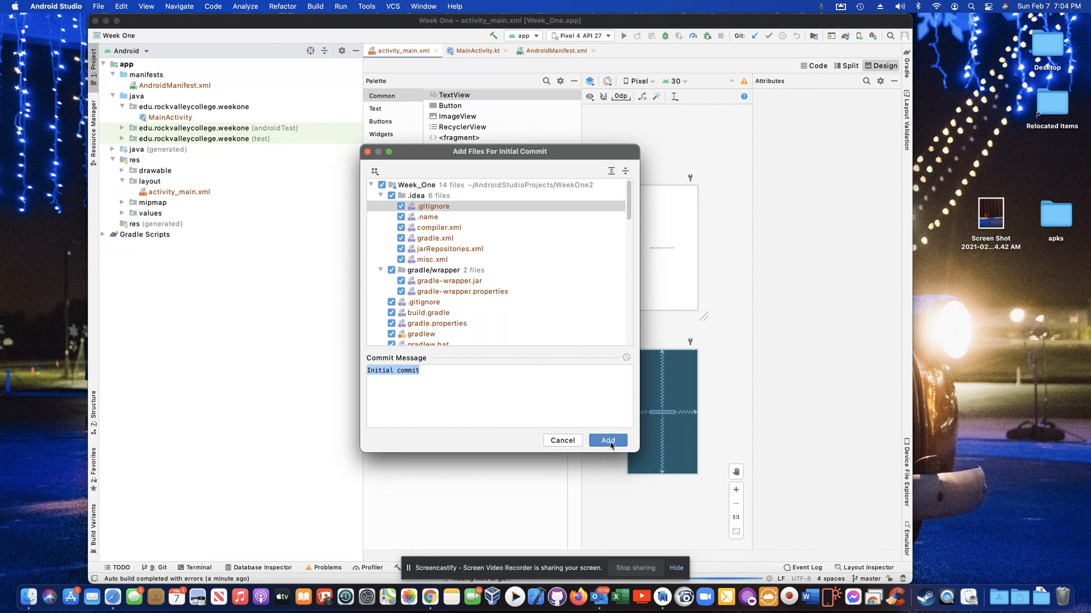
Step: Add all files to the initial commit, then follow the WeekOneCIS280 notification link to GitHub
left_click(605, 441)
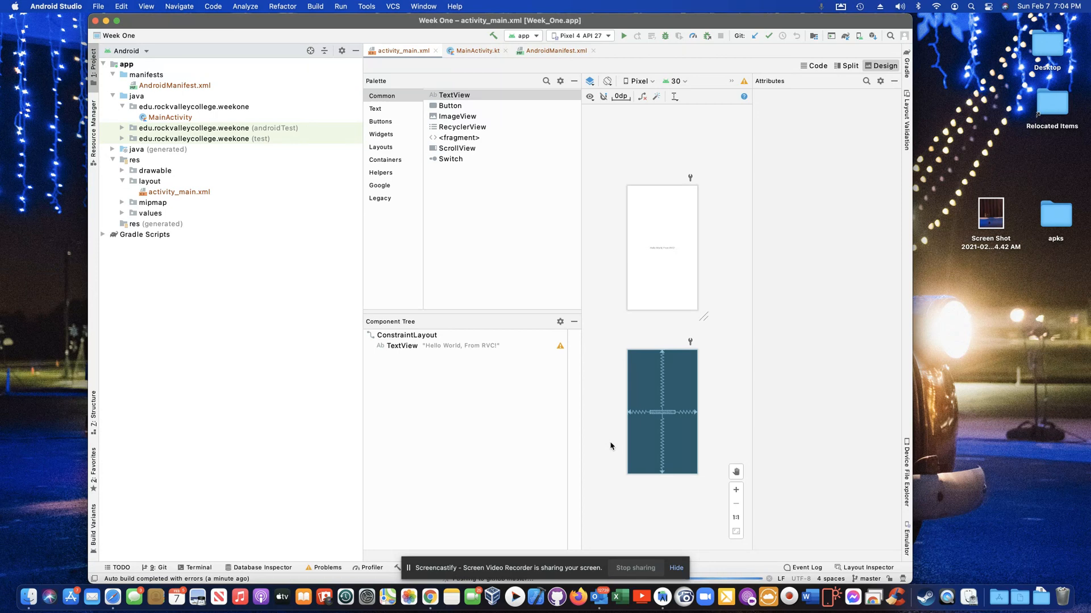
mouse_move(781, 455)
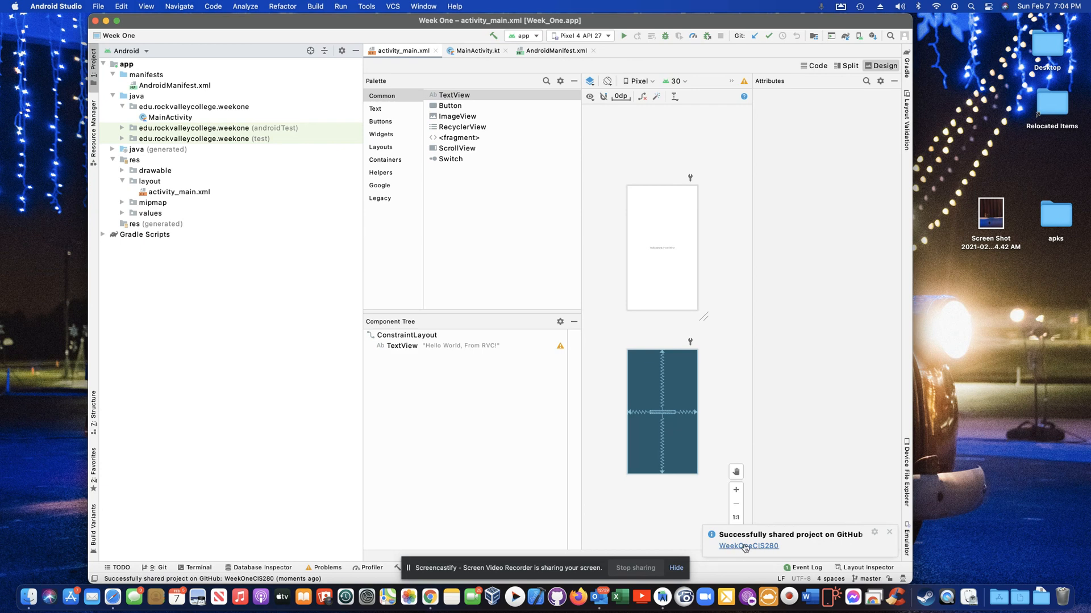
left_click(747, 545)
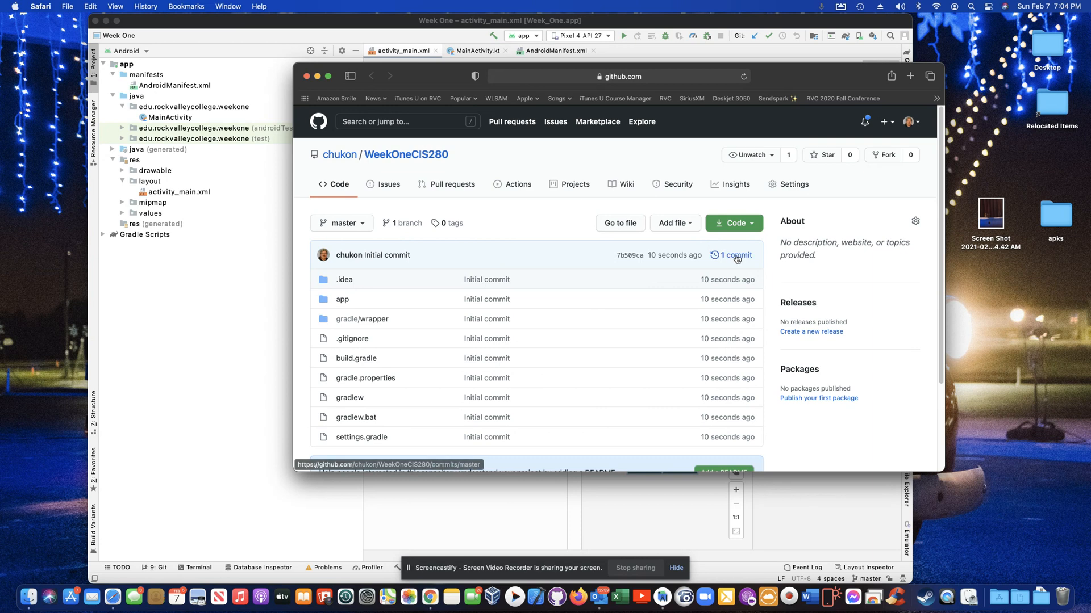
Step: Return to Android Studio and bring MainActivity.kt into the editor
left_click(732, 255)
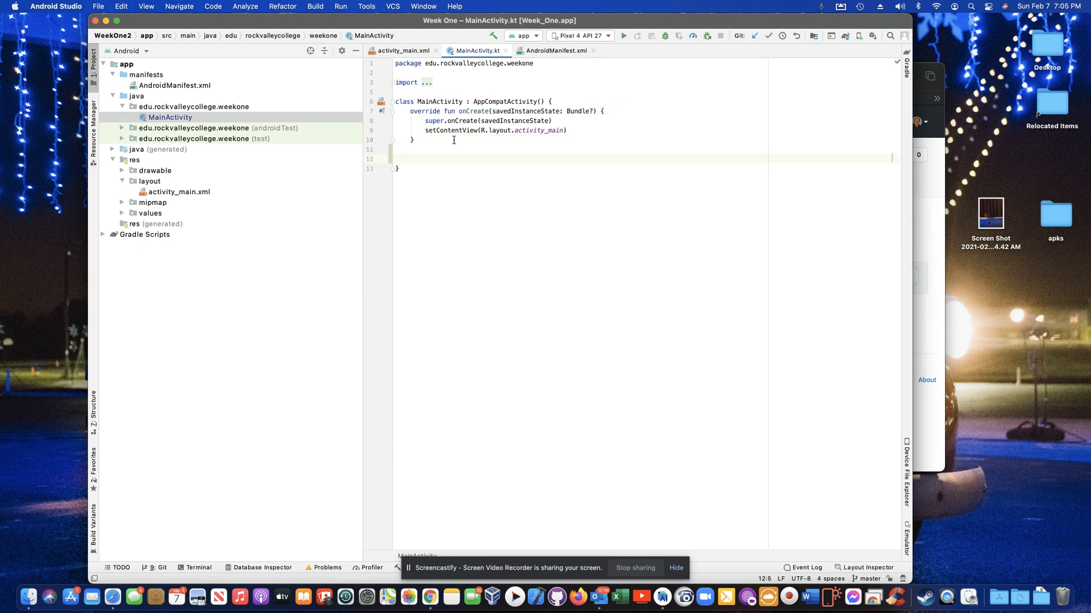
Step: Add a '//Hello' comment line below onCreate in MainActivity.kt and reach the Git commands
type("//Hell")
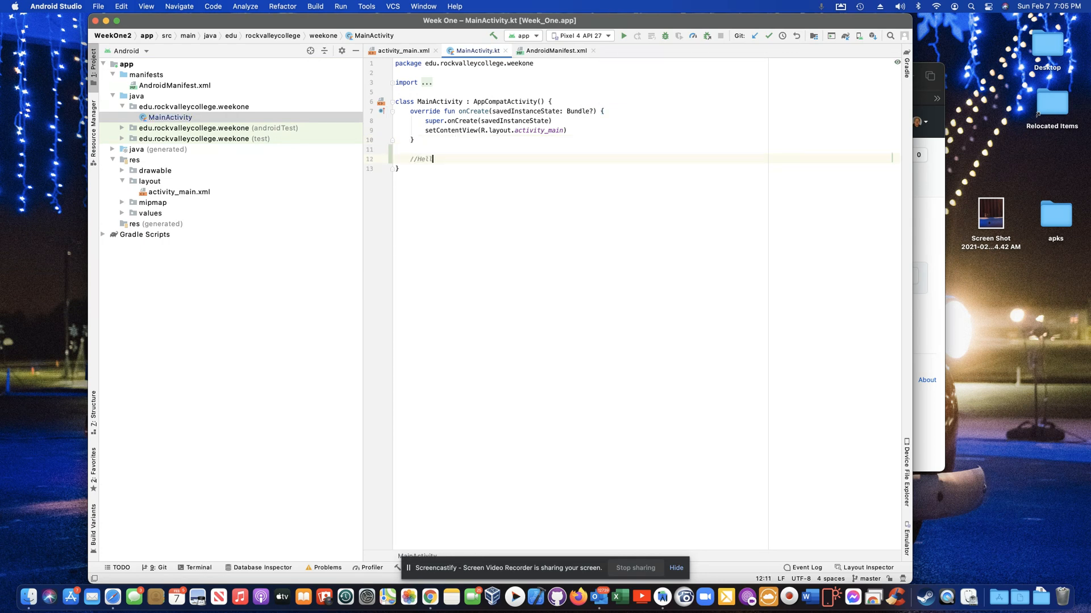
type("lo")
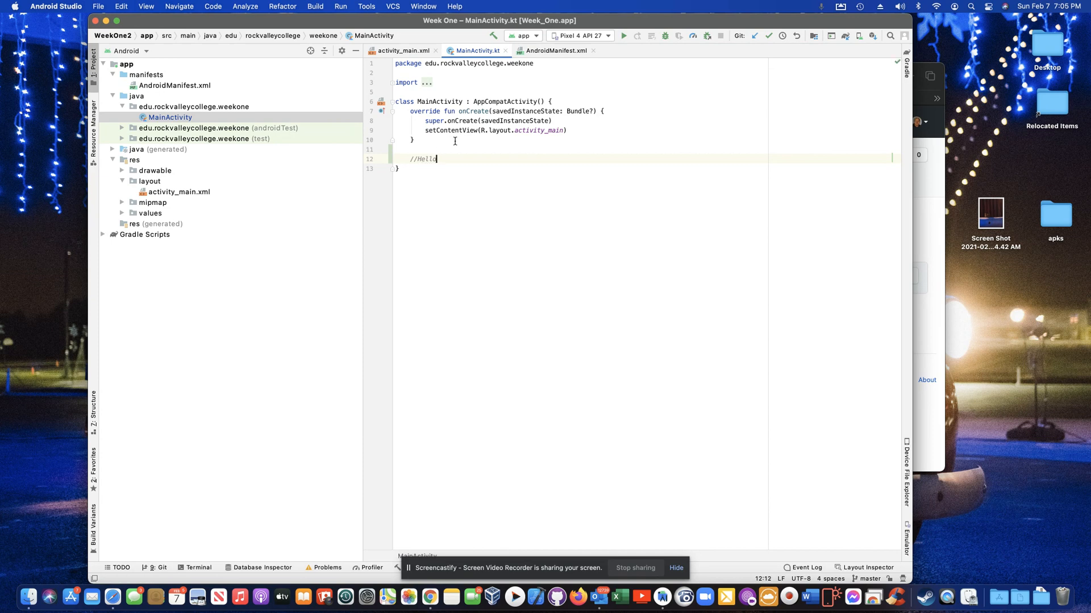
left_click(98, 7)
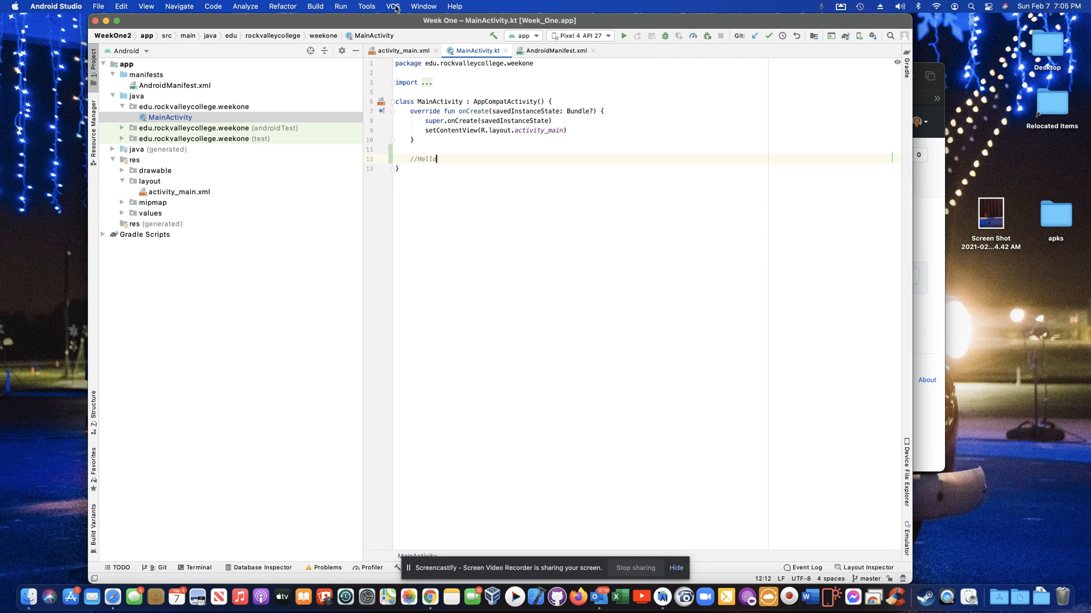
left_click(393, 7)
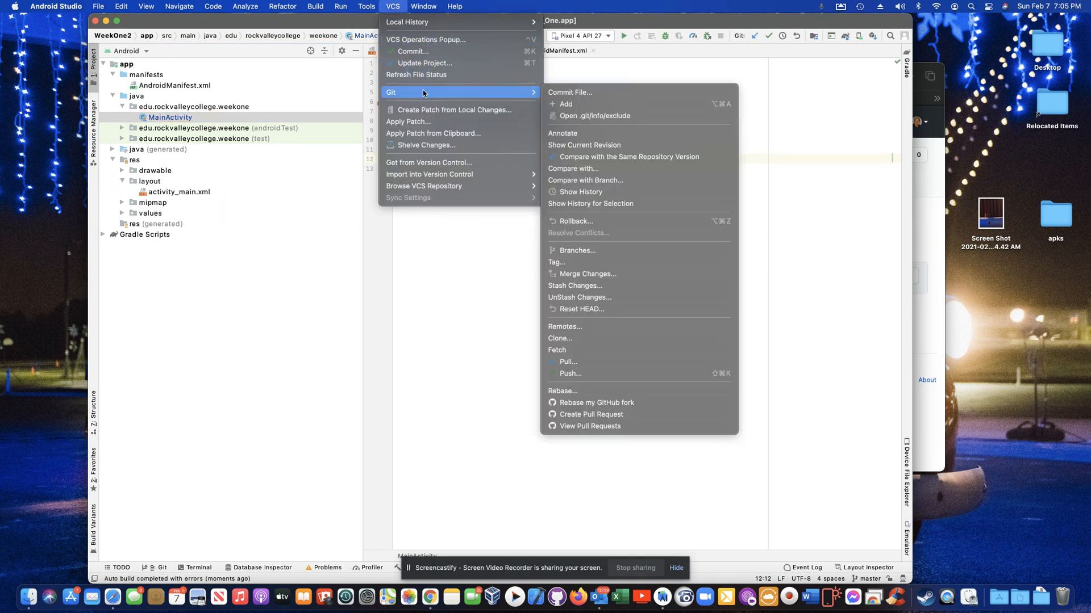
Step: Commit the changed file with the message 'Update Message in MainActivity.kt', correcting typos along the way
left_click(569, 92)
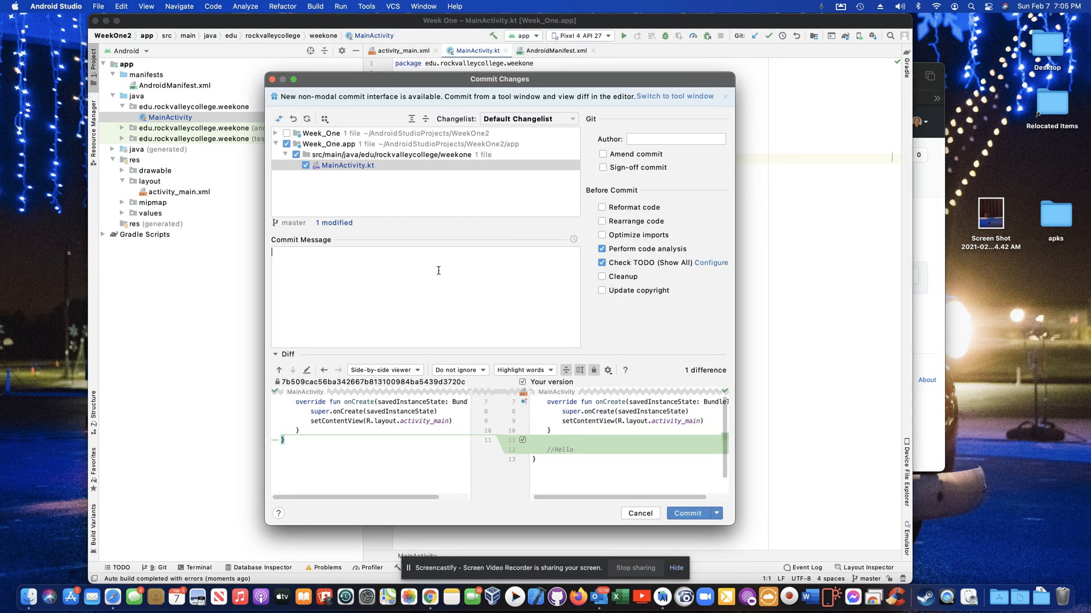
type("Update")
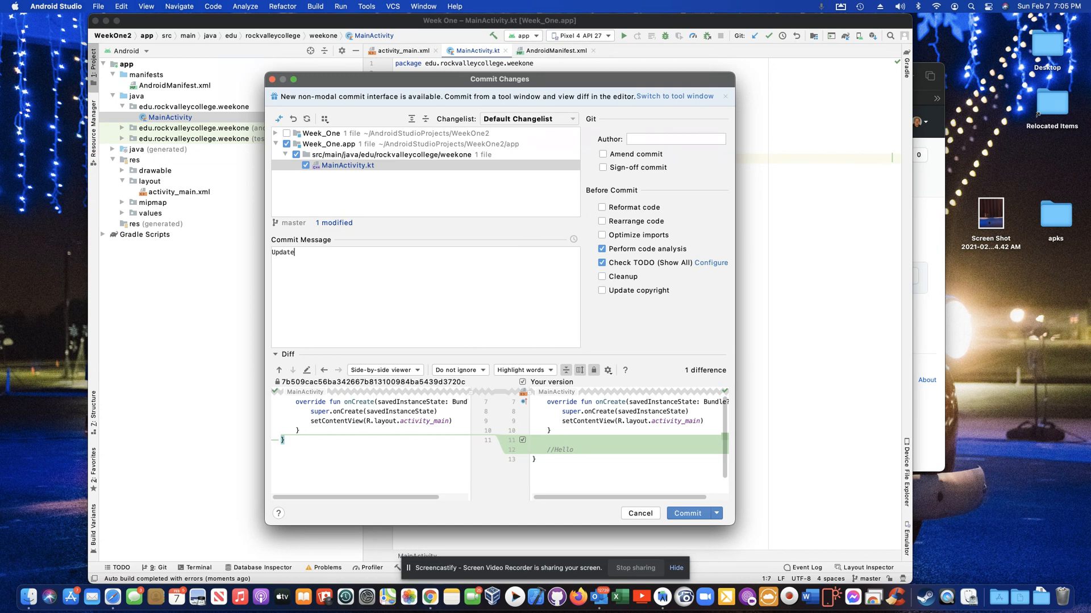
type("Mee")
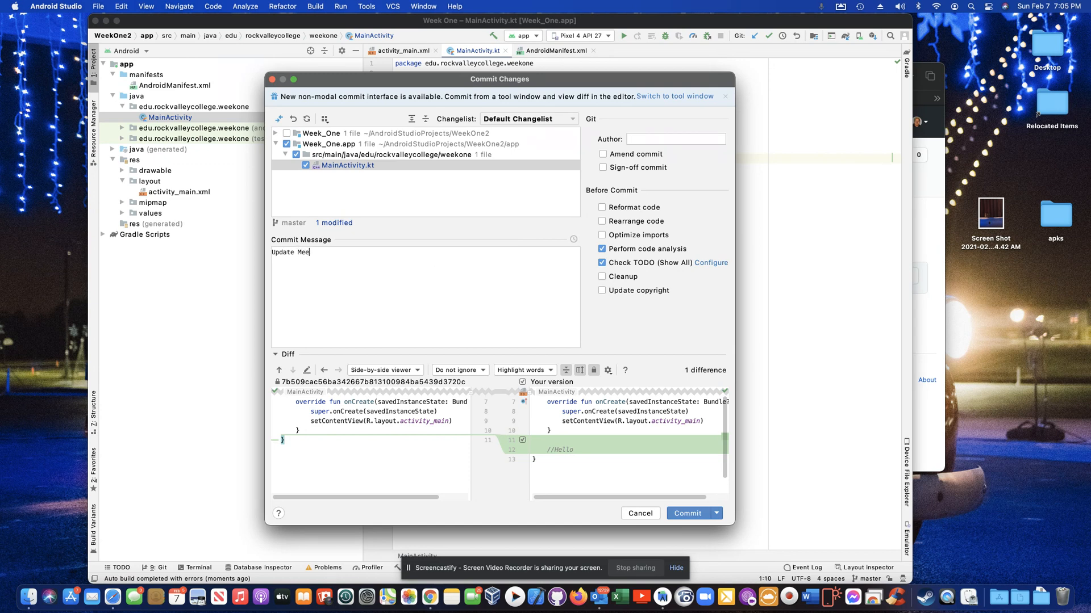
key("Backspace")
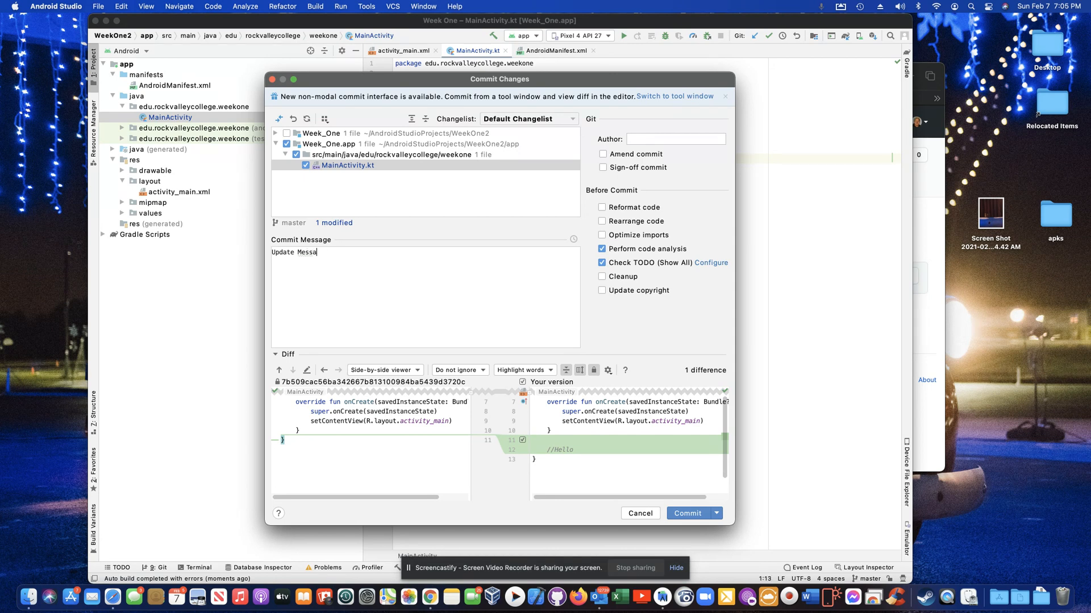
type("ge in An")
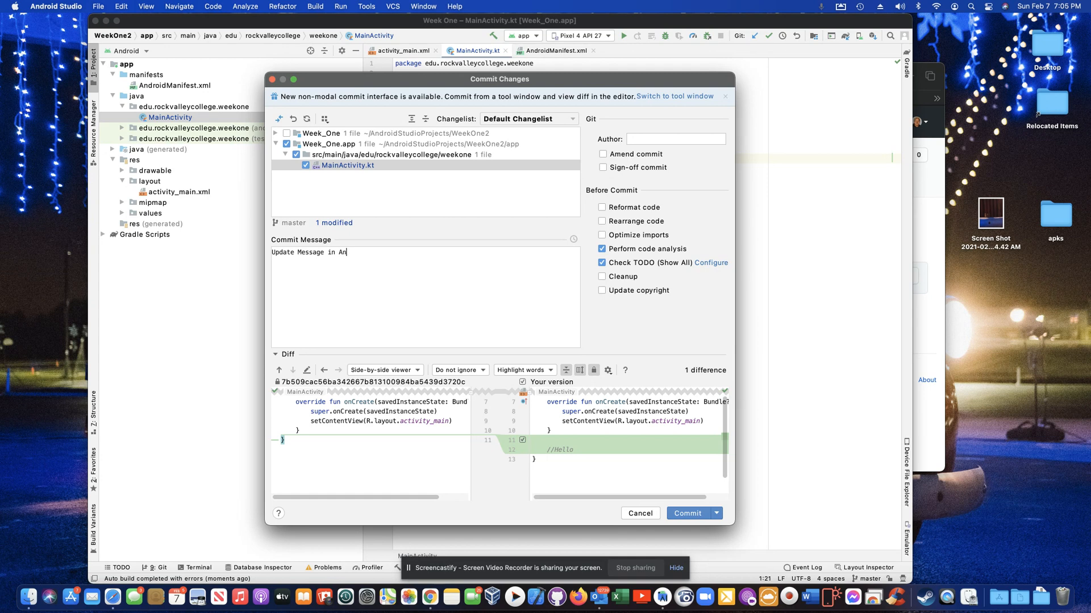
type("d")
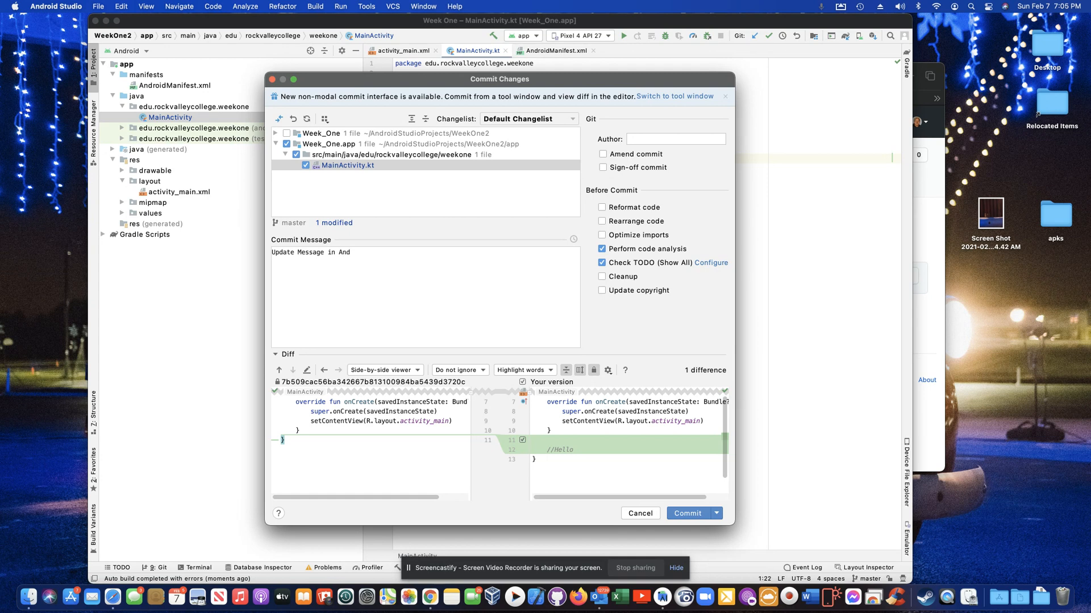
key("Backspace")
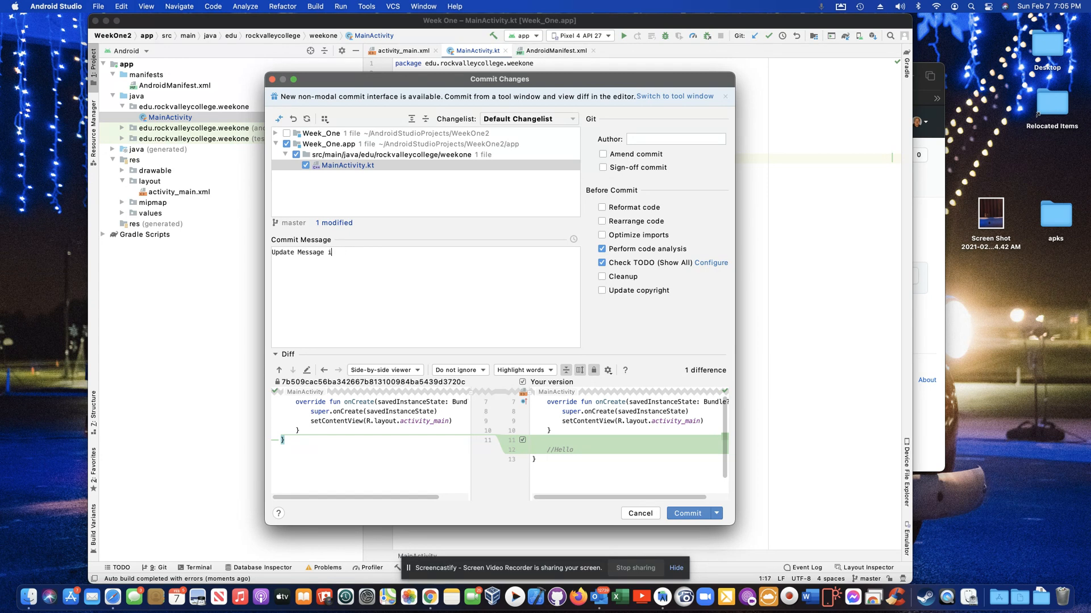
type("n Maint")
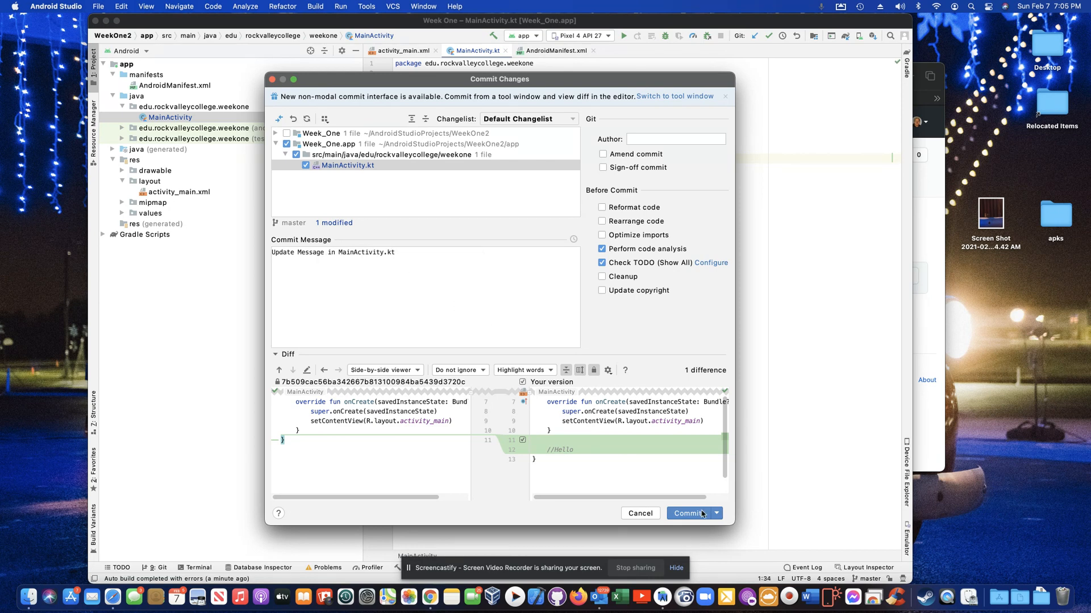
left_click(688, 514)
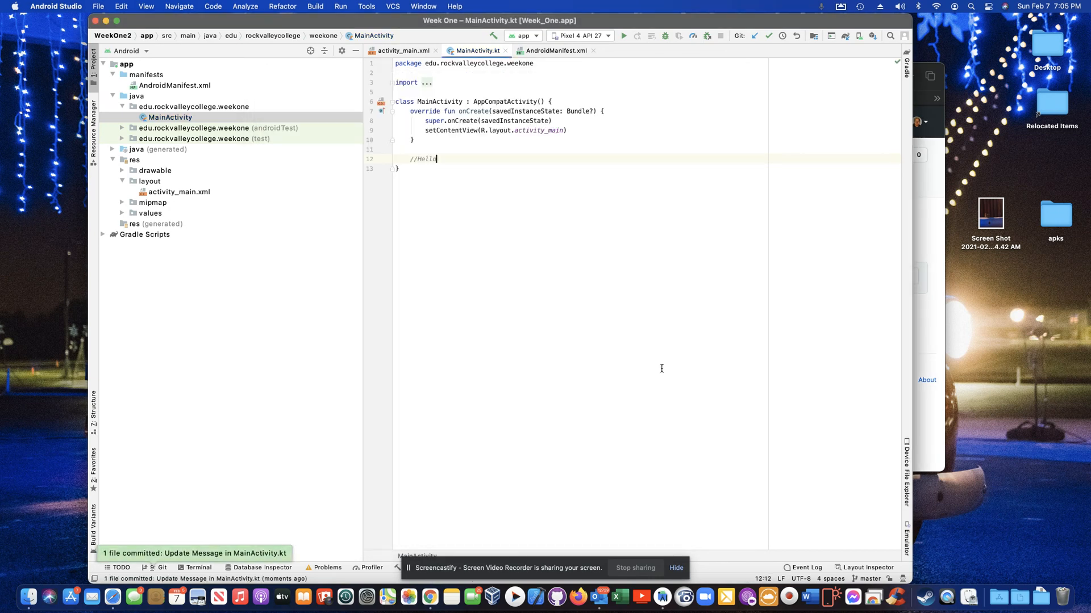
Step: Push the new commit to origin master via VCS > Git > Push
left_click(392, 7)
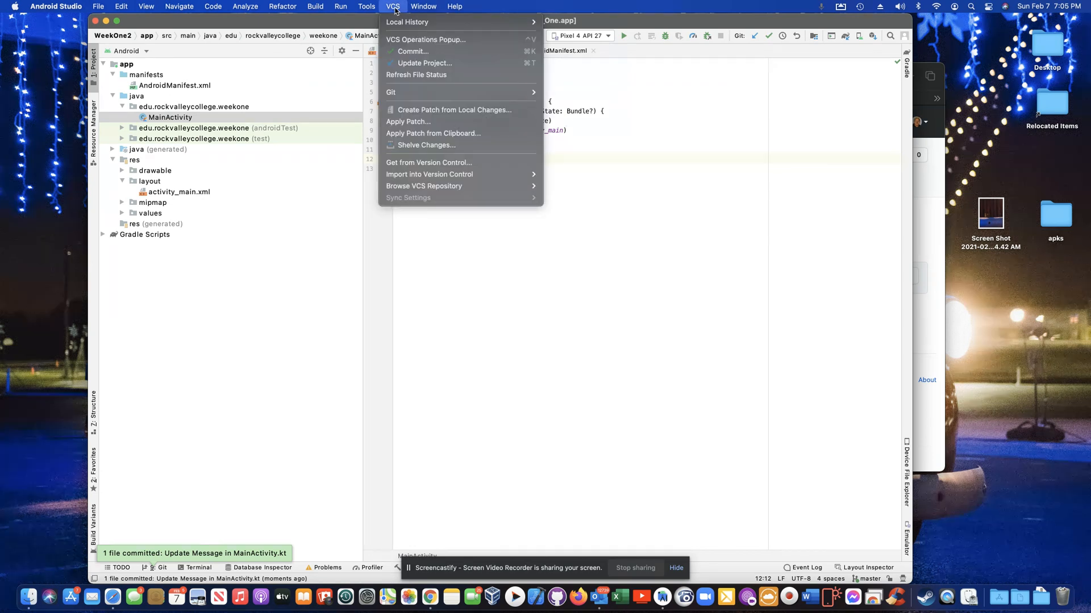
mouse_move(391, 92)
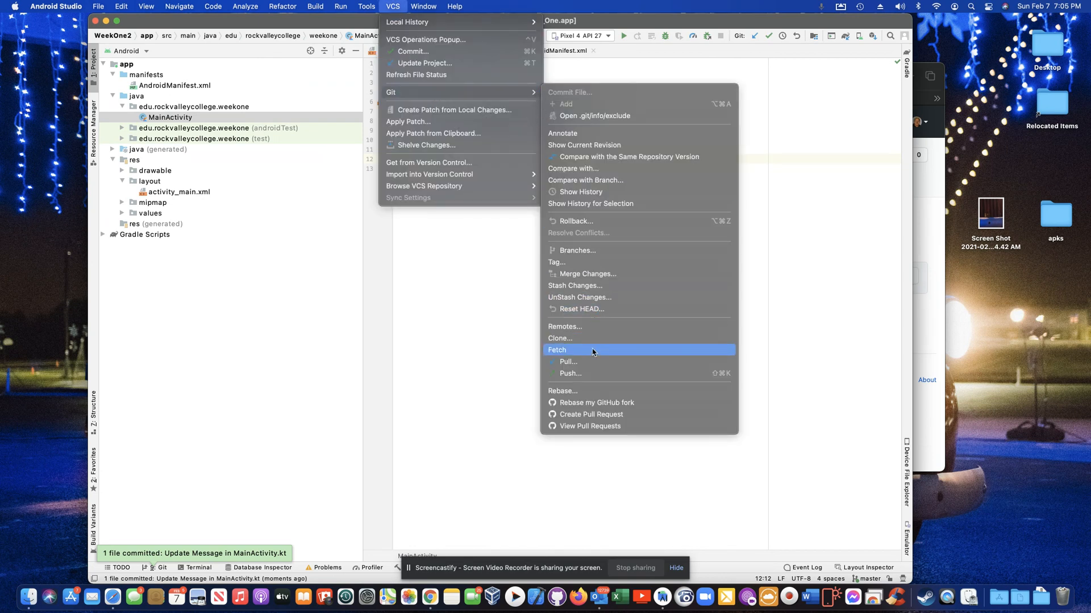
left_click(569, 374)
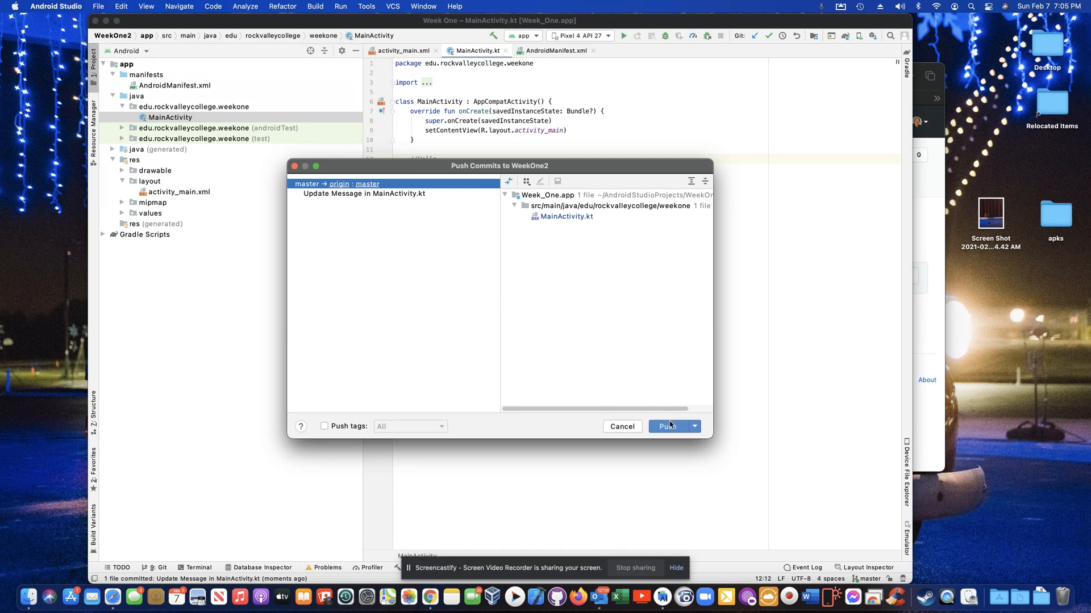
left_click(665, 426)
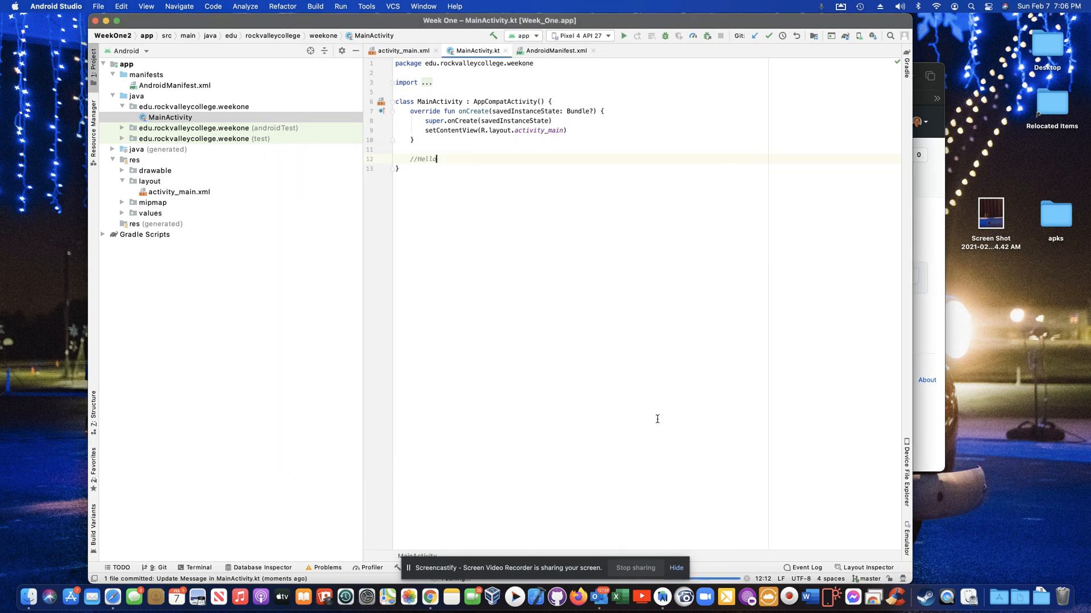
Step: Use Share Project on GitHub to reach the existing WeekOneCIS280 repository page in Safari
left_click(392, 7)
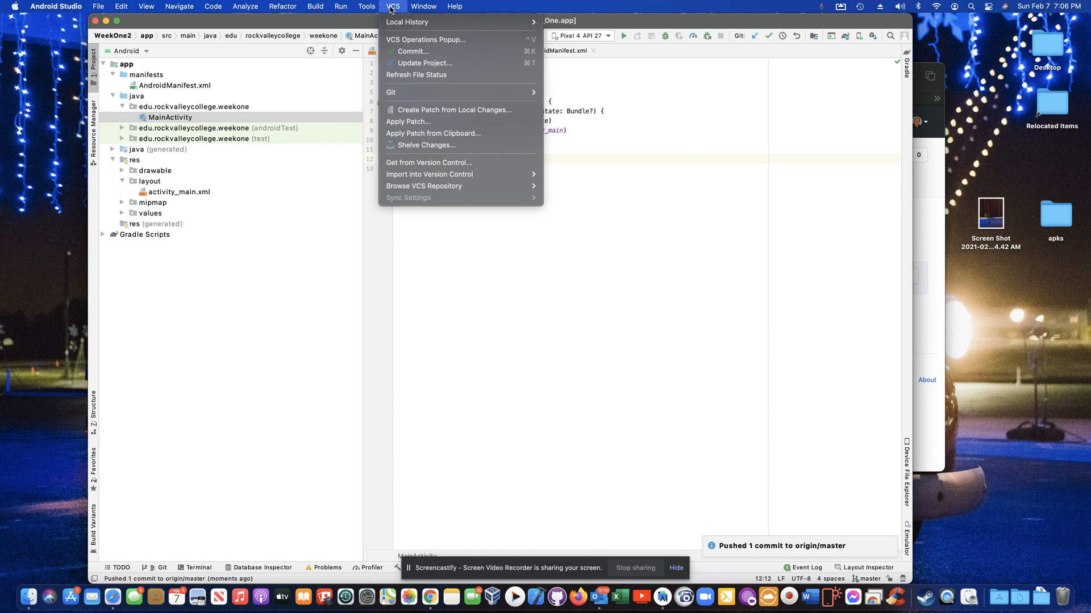
mouse_move(445, 178)
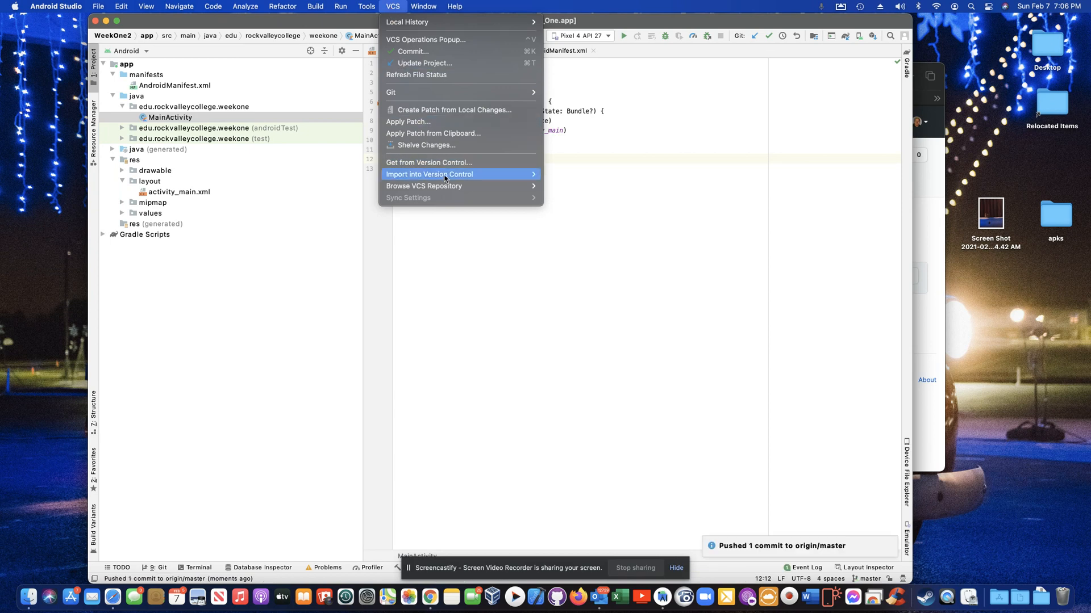
mouse_move(459, 174)
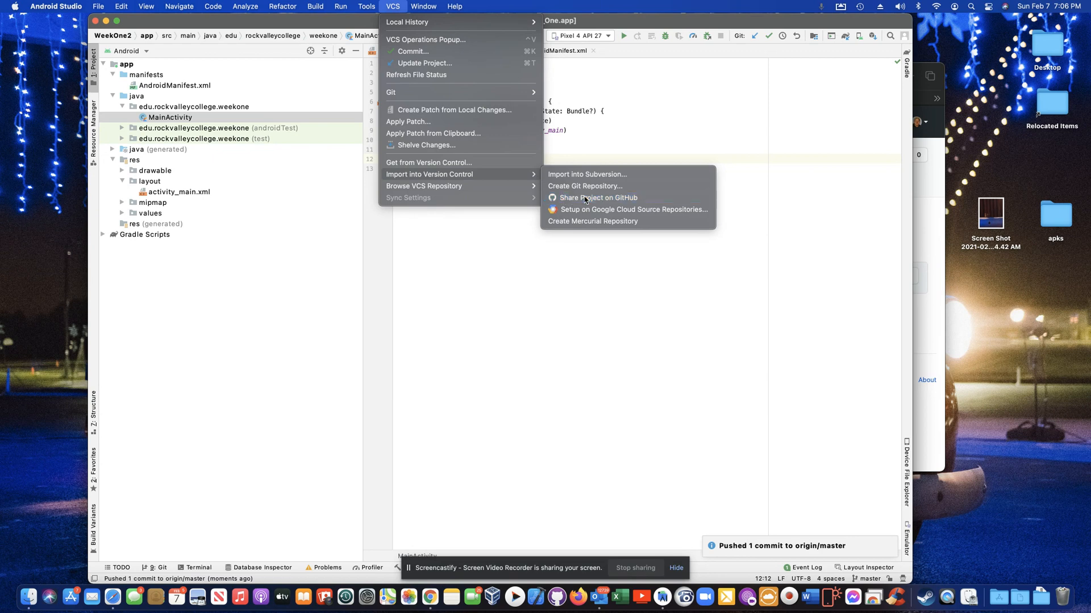
left_click(597, 198)
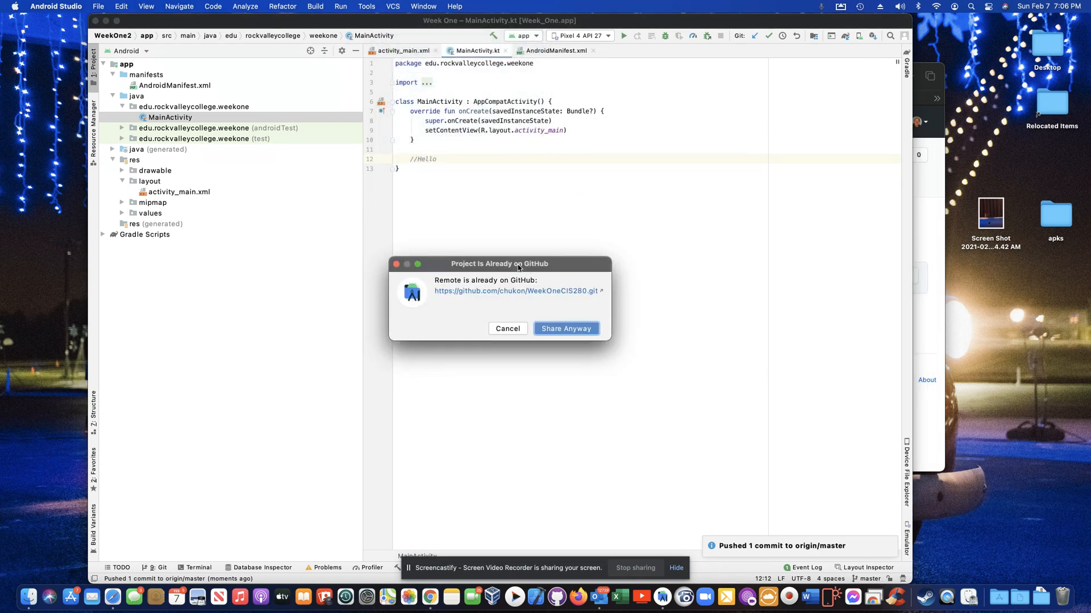
mouse_move(534, 294)
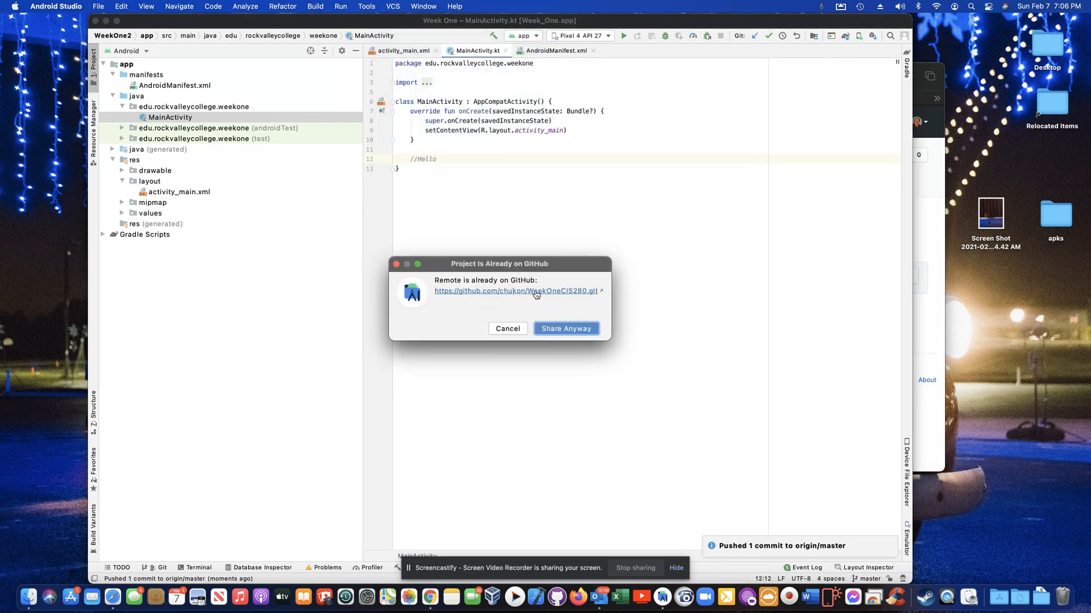
left_click(514, 291)
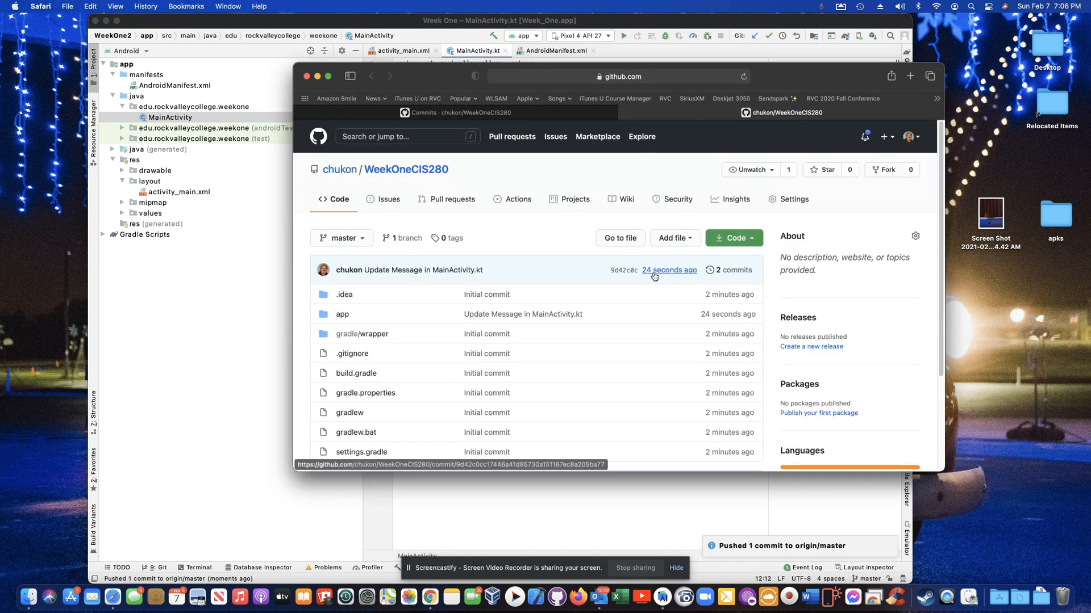
Step: View the commit history and open the 9d42c0c commit's diff showing the added //Hello line
left_click(668, 271)
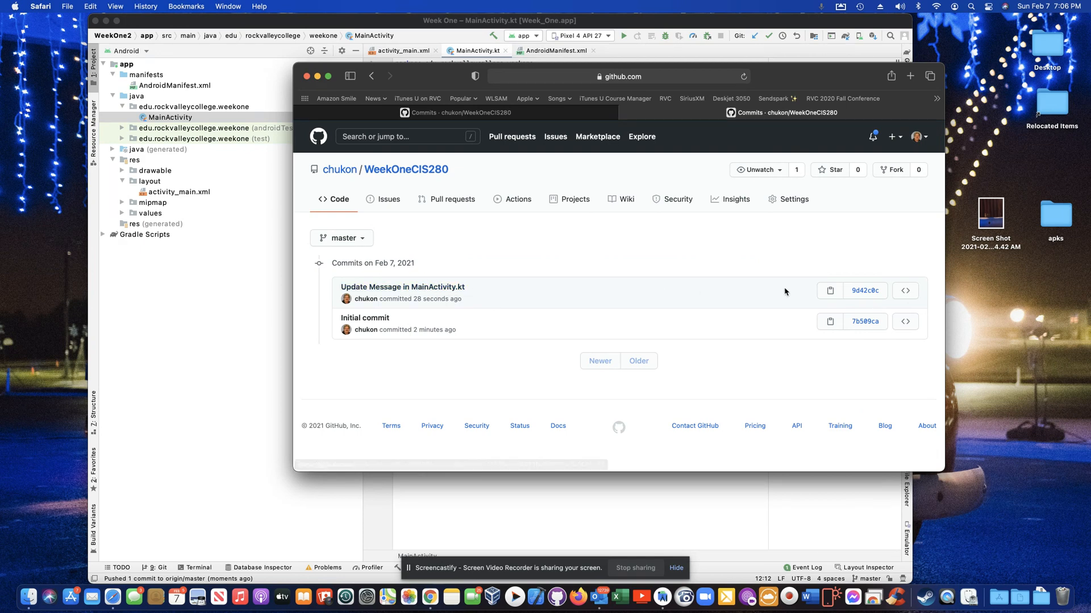
mouse_move(906, 290)
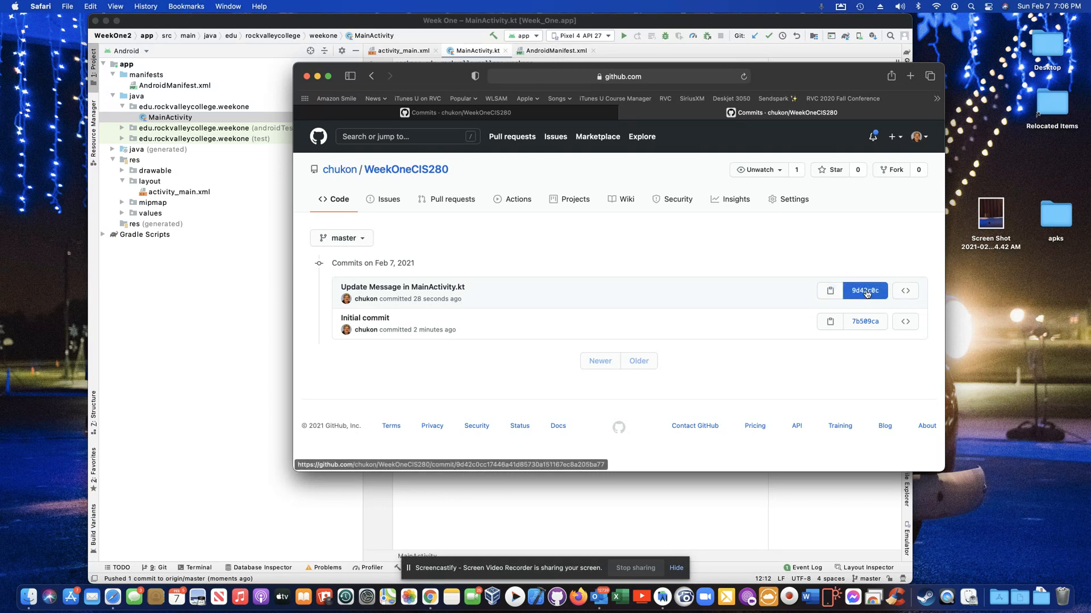
left_click(863, 290)
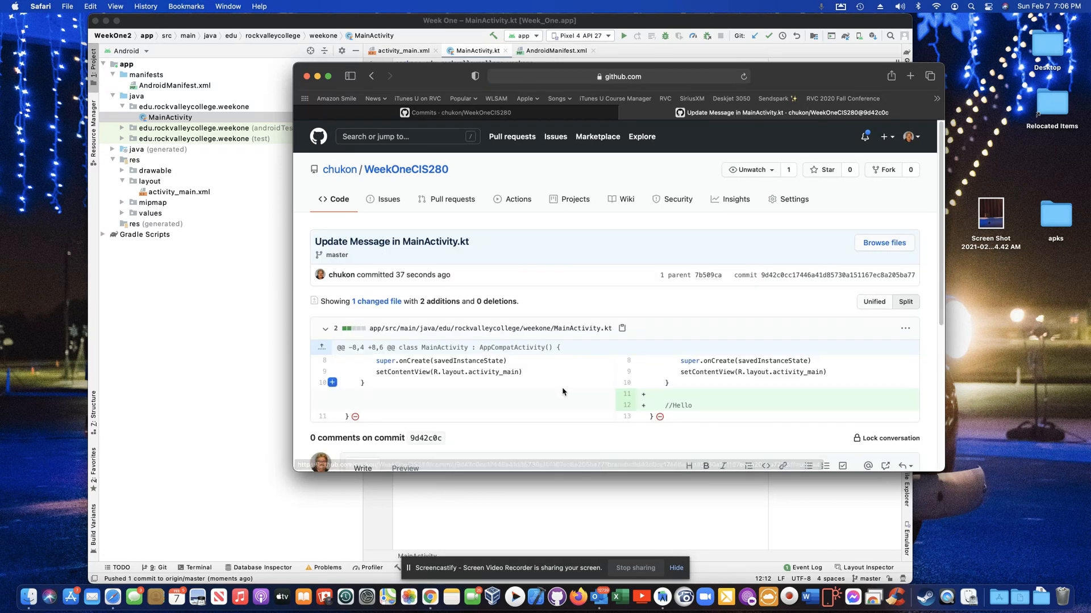